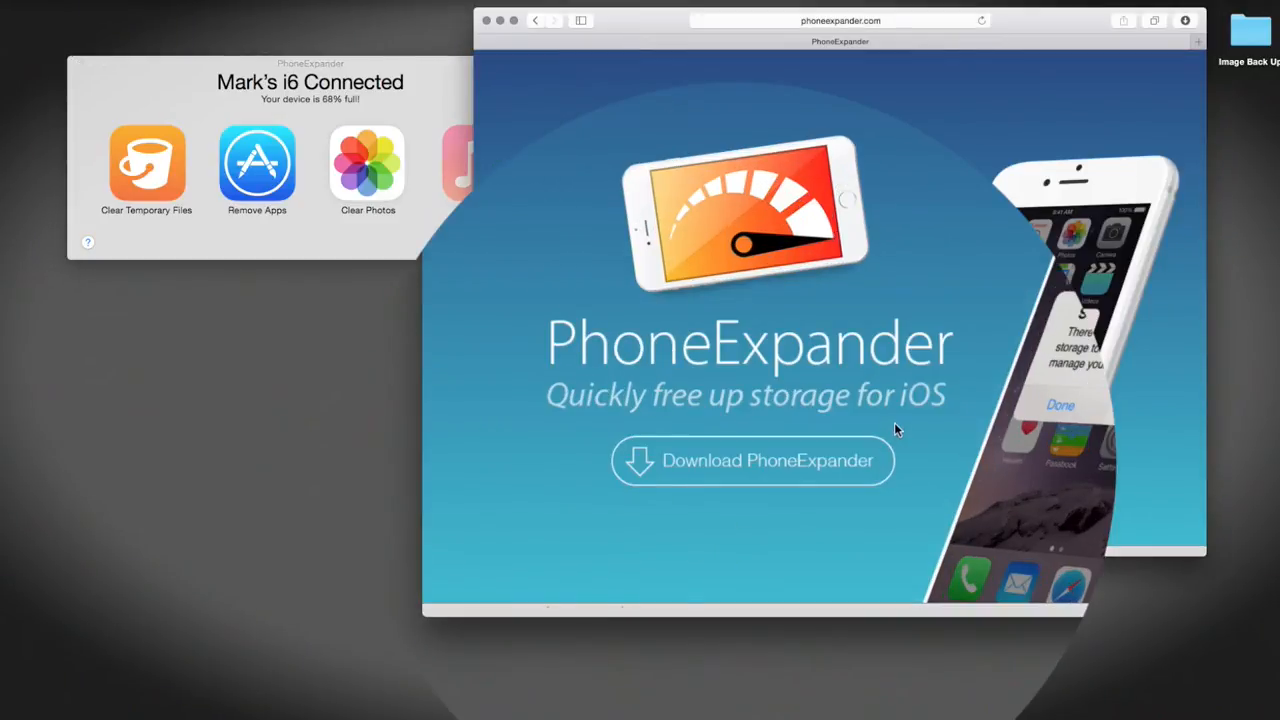
mouse_move(628, 500)
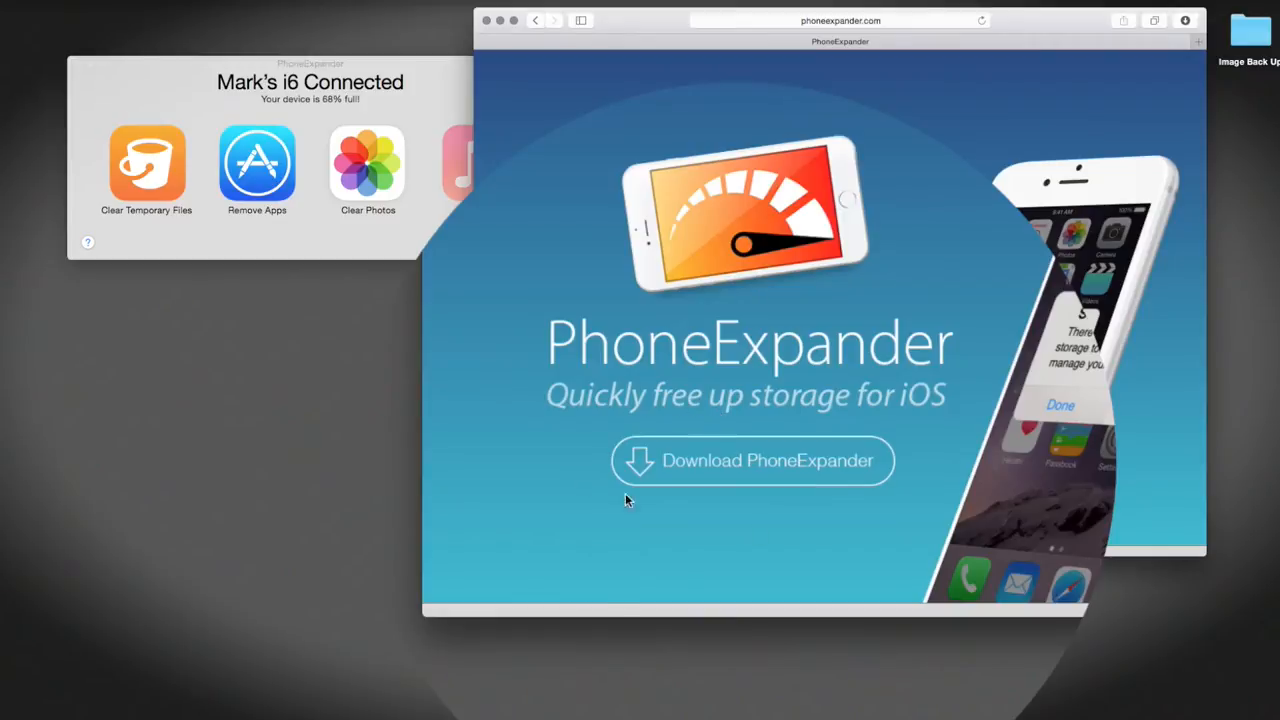
mouse_move(656, 536)
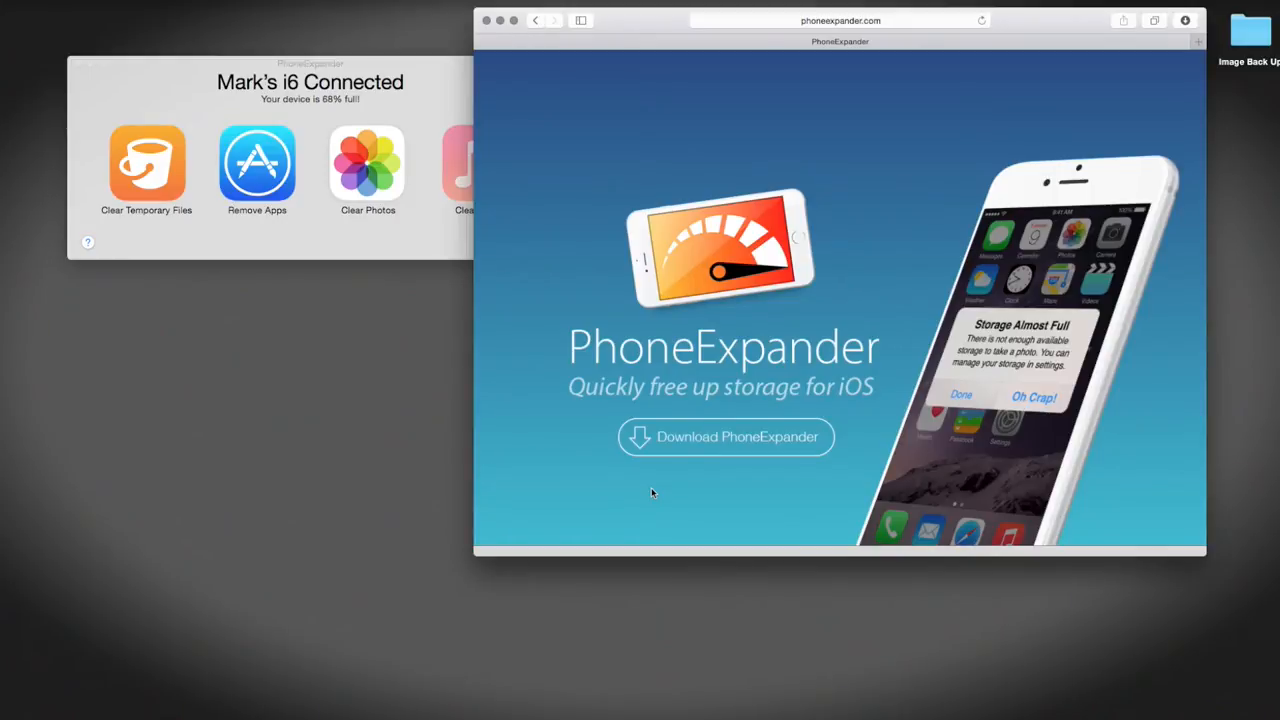
mouse_move(344, 104)
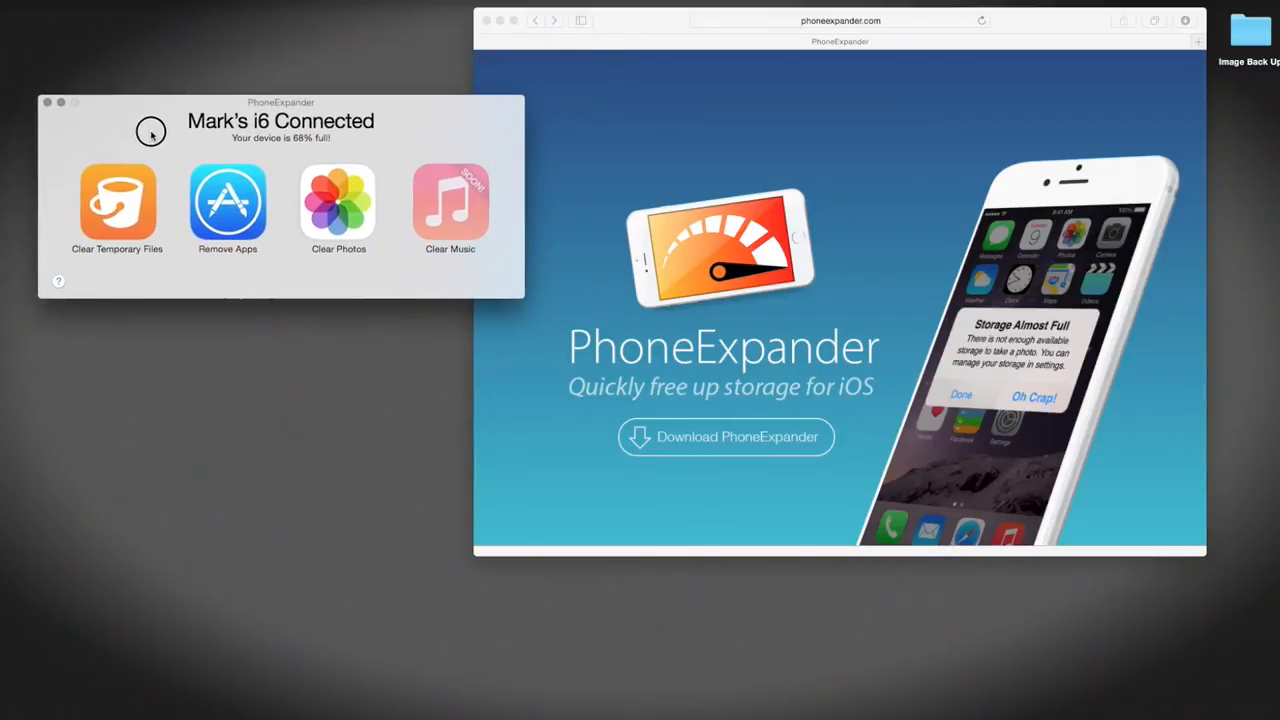
mouse_move(128, 206)
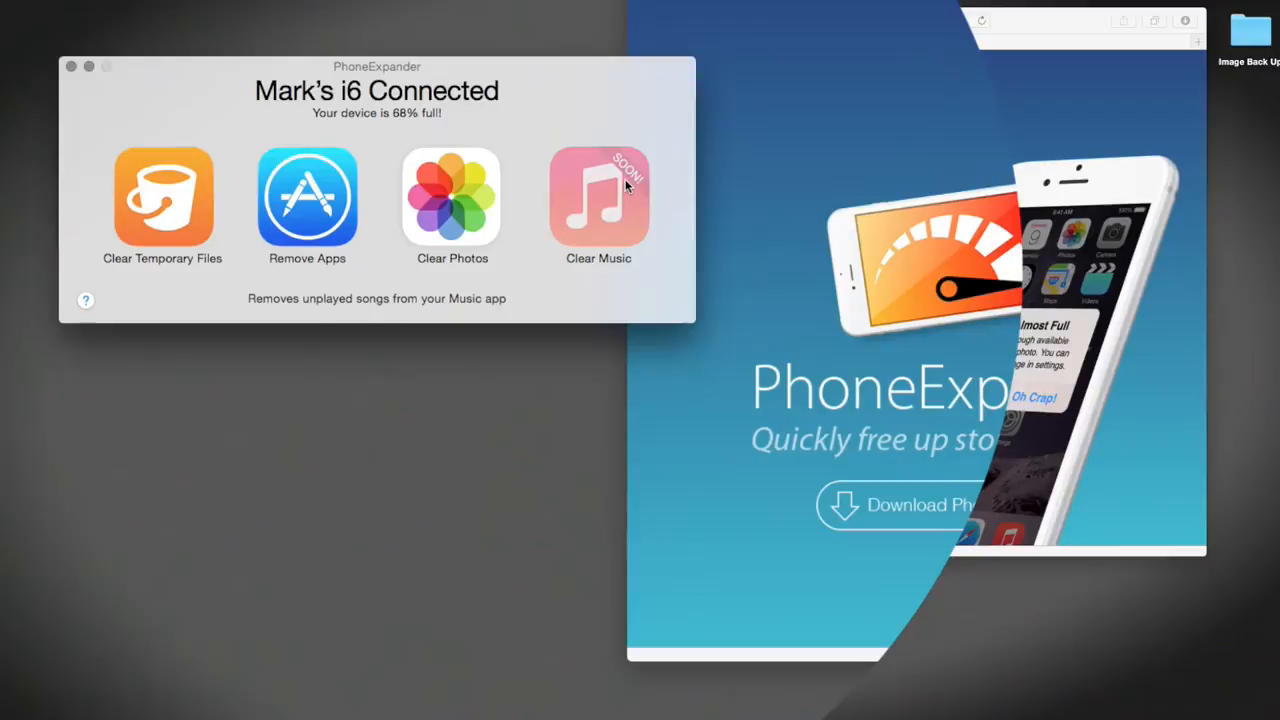
mouse_move(668, 204)
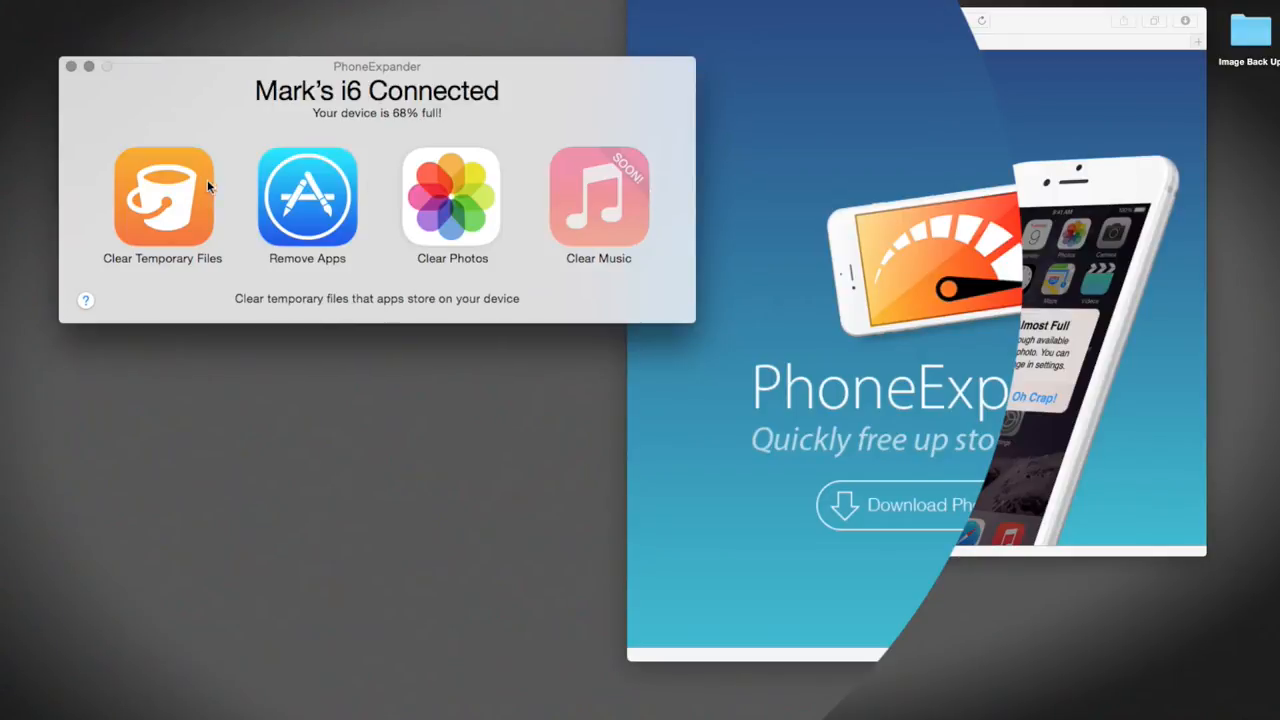
Show the Clear Temporary Files list of app caches stored on the phone.
left_click(164, 192)
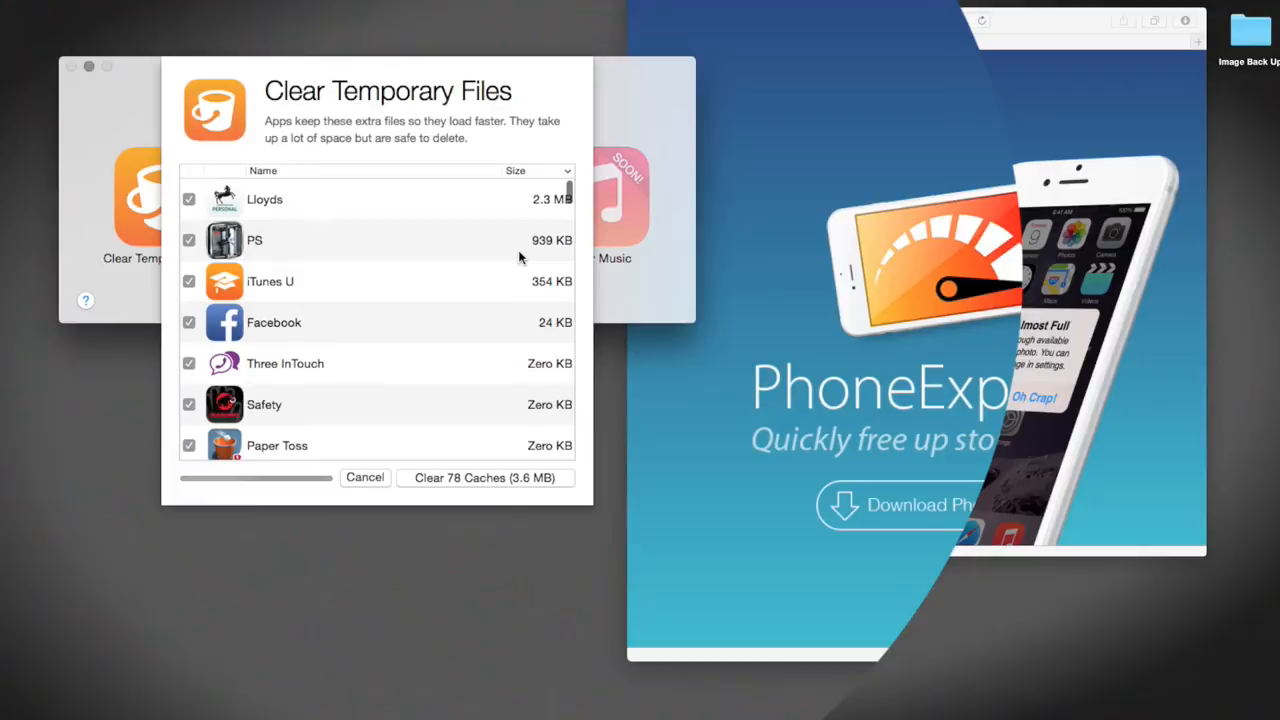
Review the per-app temporary data sizes, then cancel without clearing the 78 caches.
scroll("down", 3)
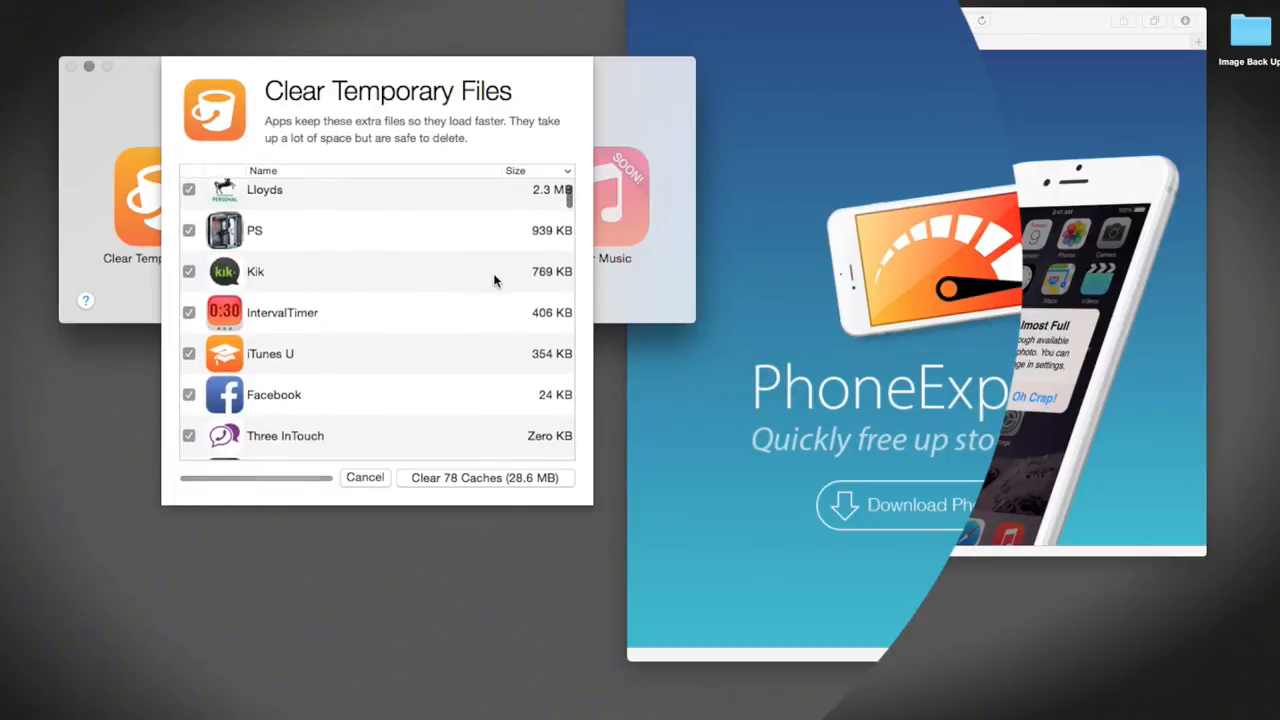
scroll("down", 3)
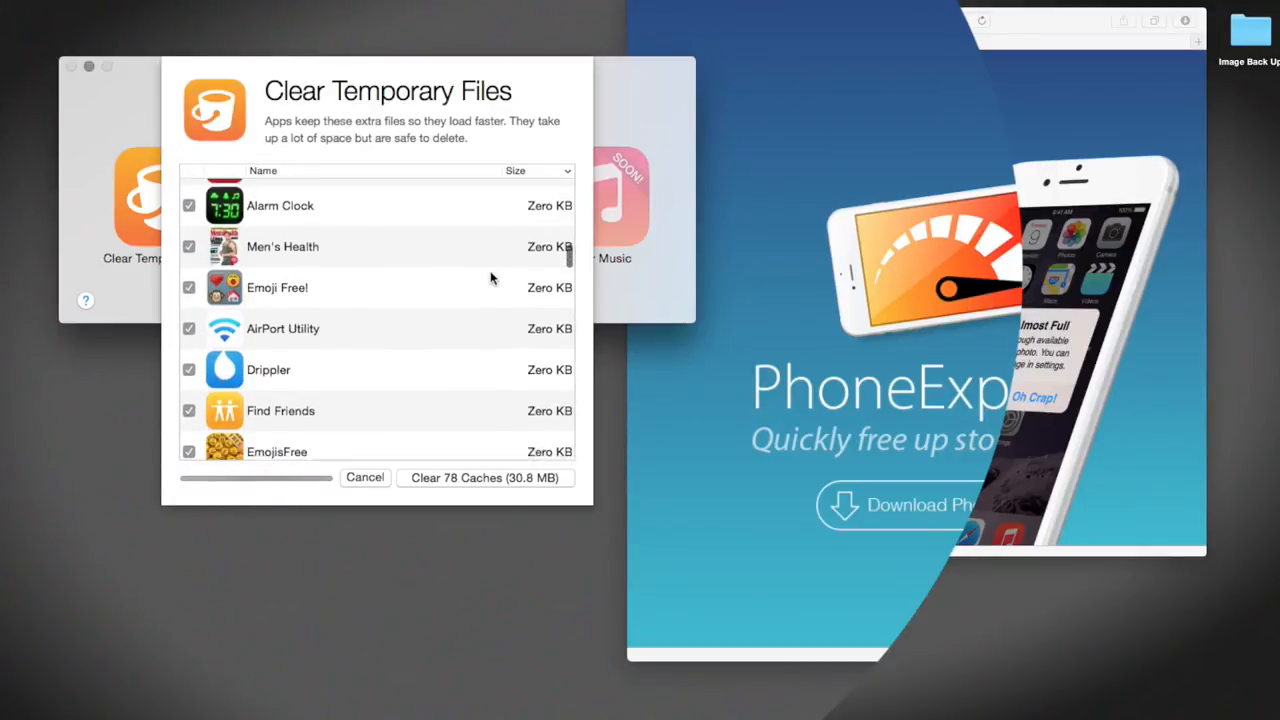
scroll("down", 3)
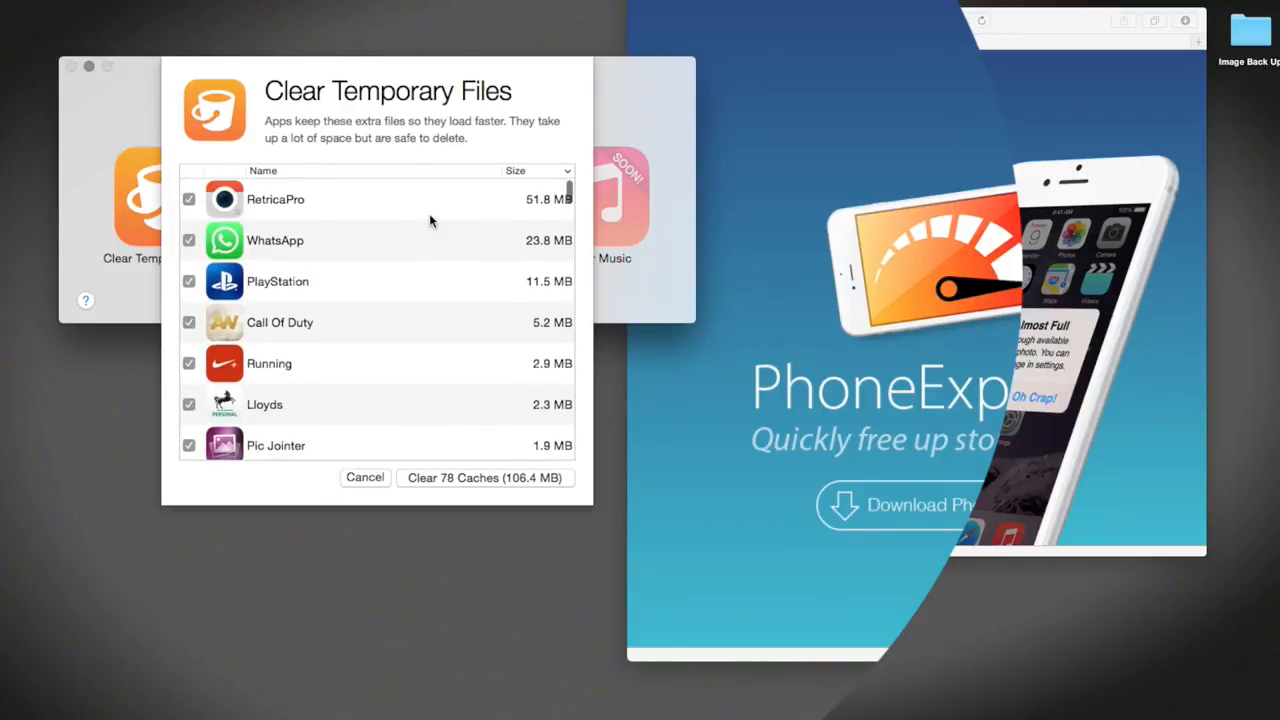
mouse_move(492, 228)
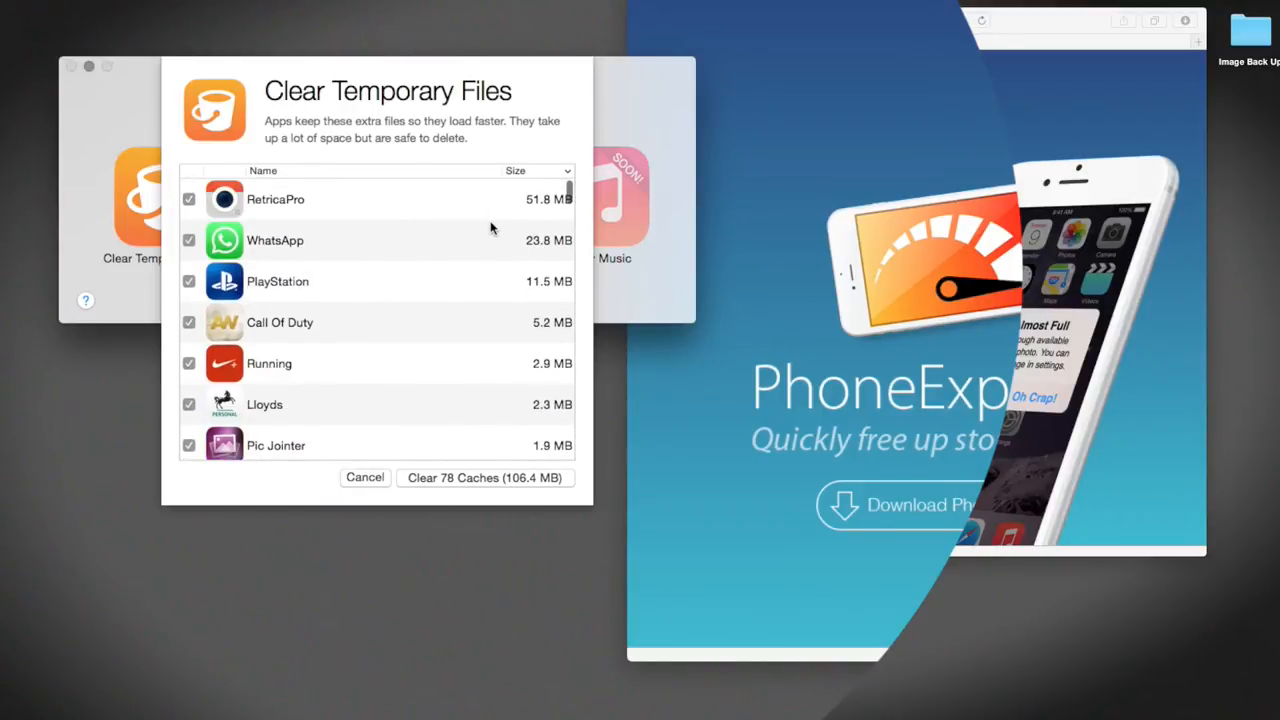
mouse_move(492, 484)
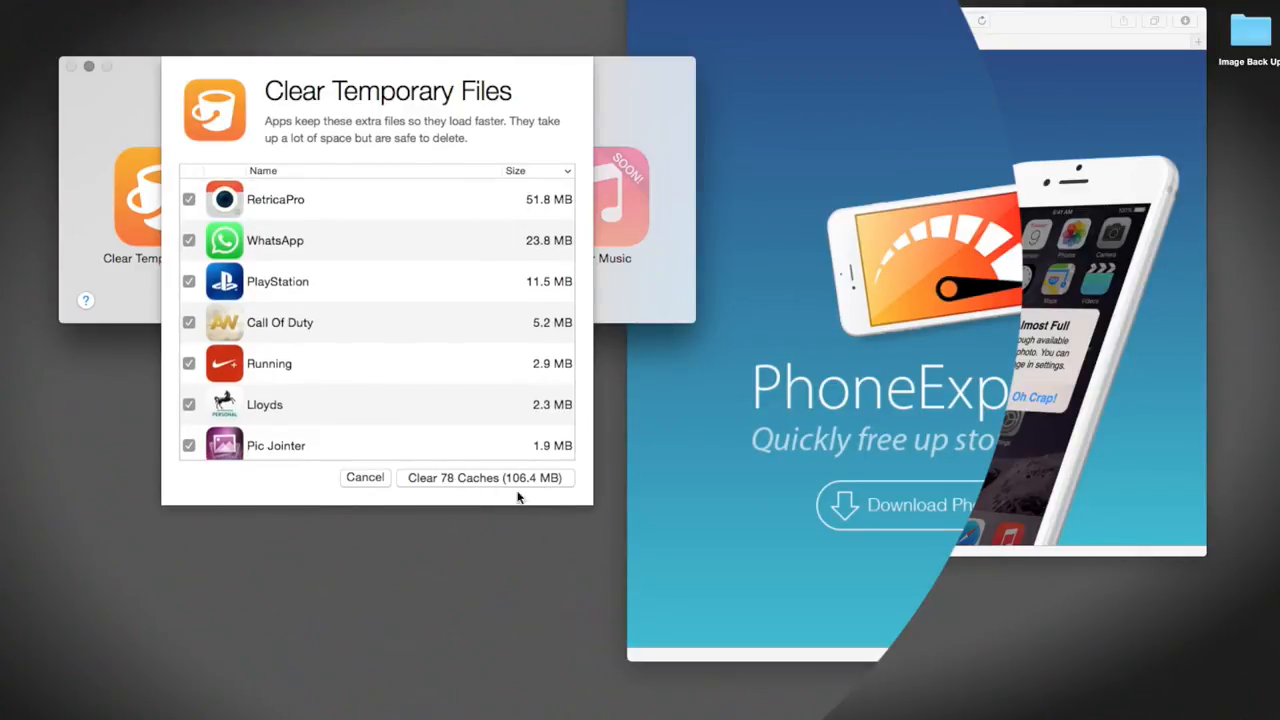
mouse_move(528, 496)
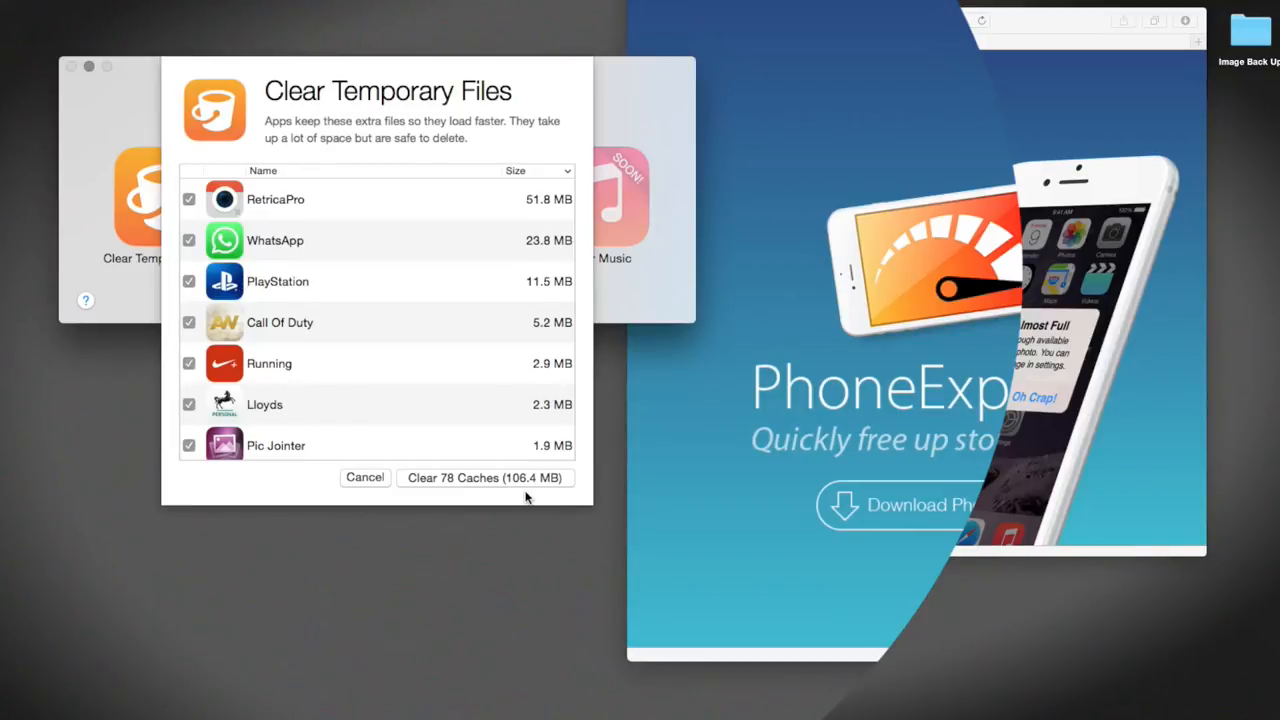
mouse_move(460, 500)
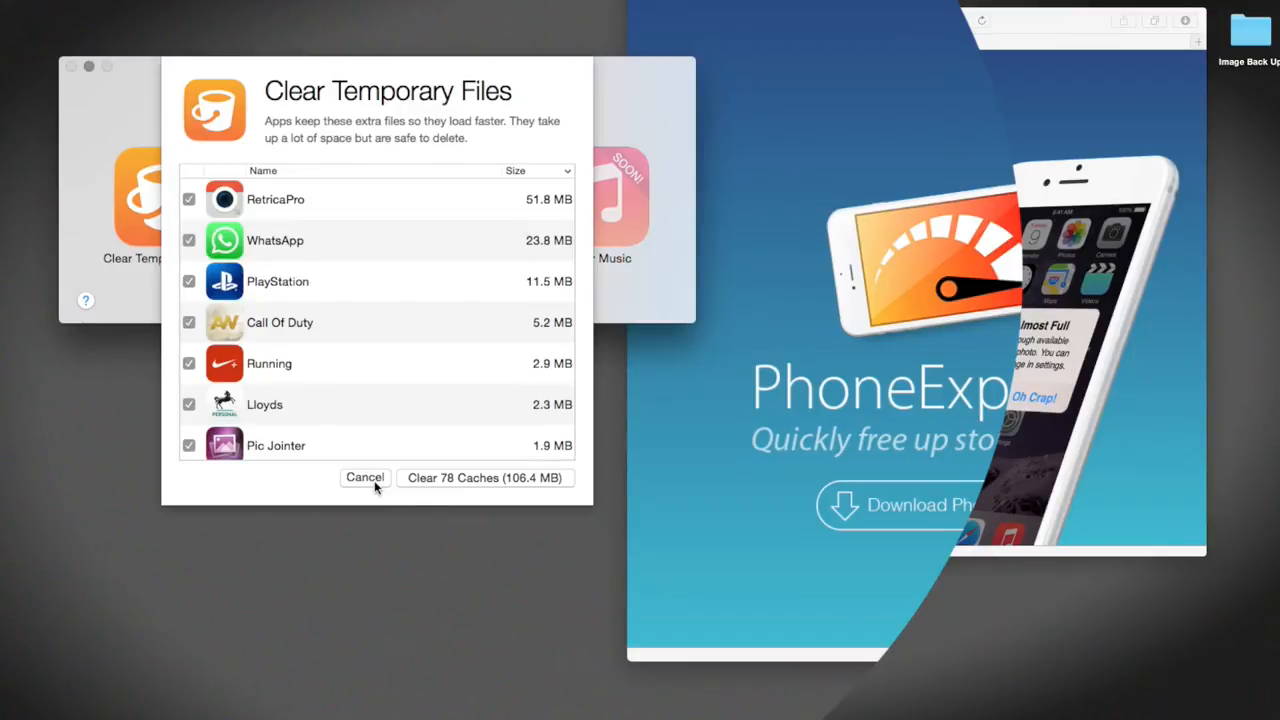
left_click(364, 478)
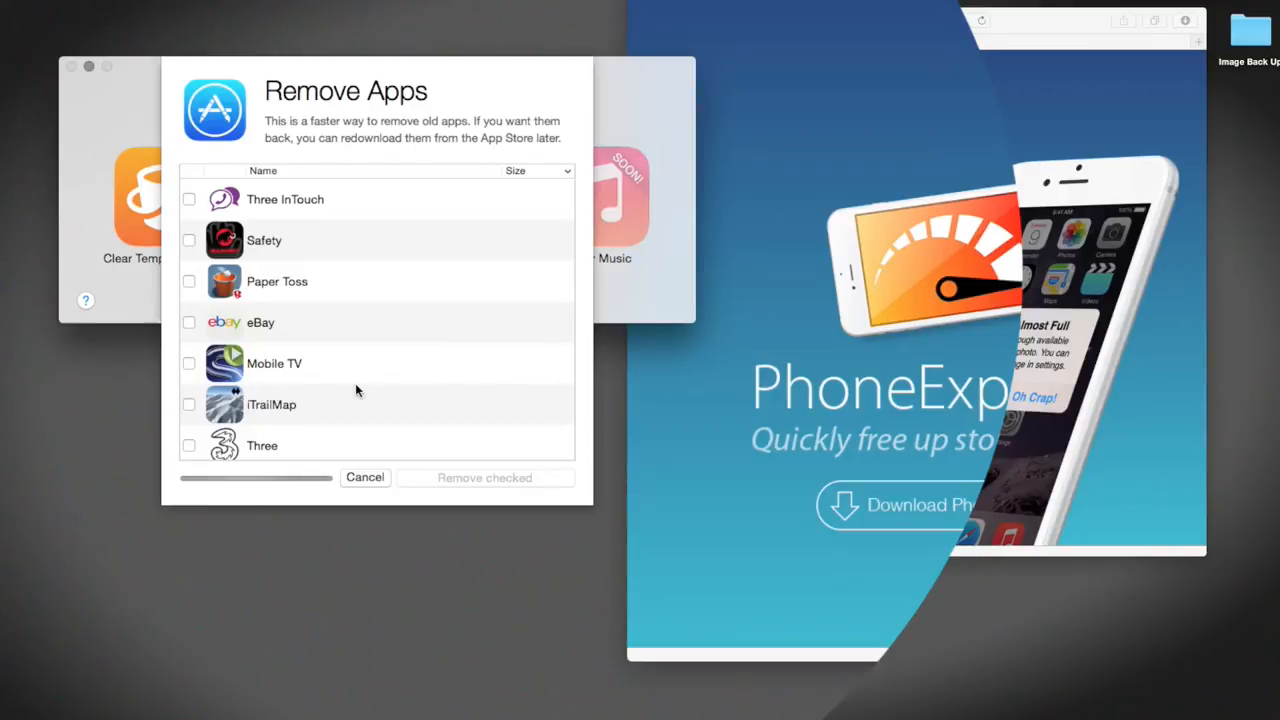
Review the Remove Apps list sorted by size, then cancel without removing any app.
left_click(516, 170)
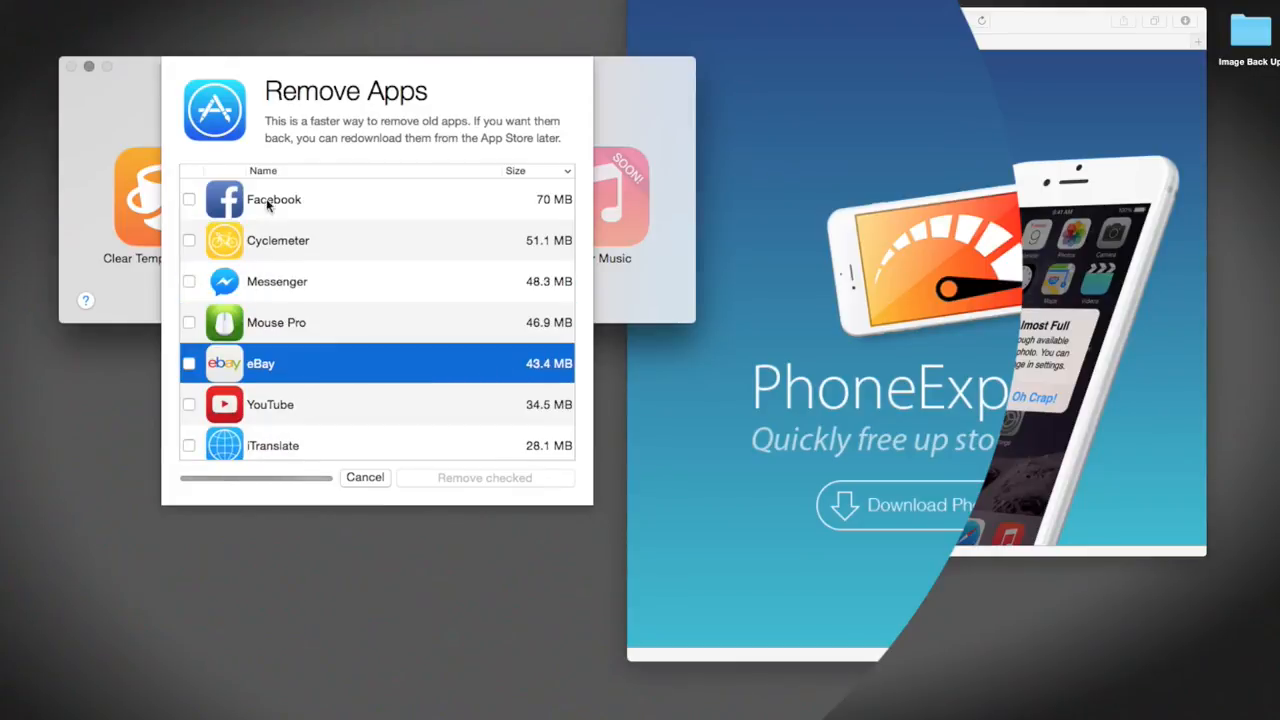
scroll("down", 3)
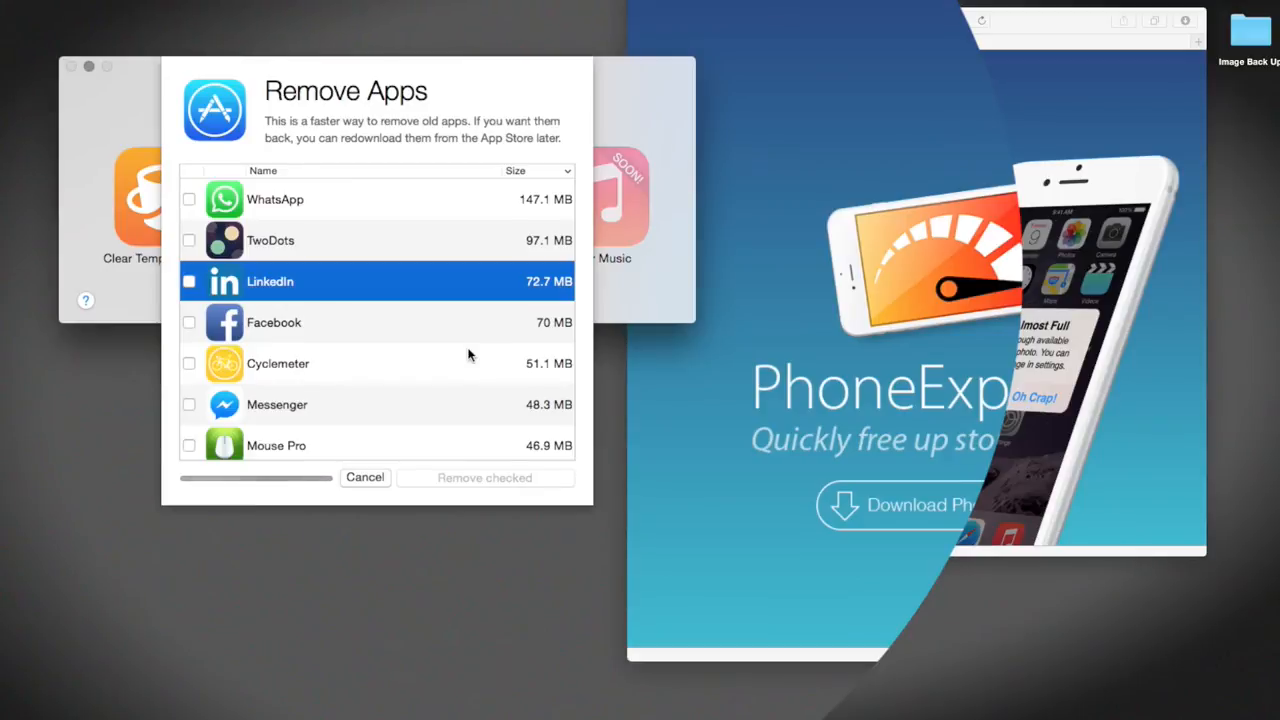
left_click(364, 476)
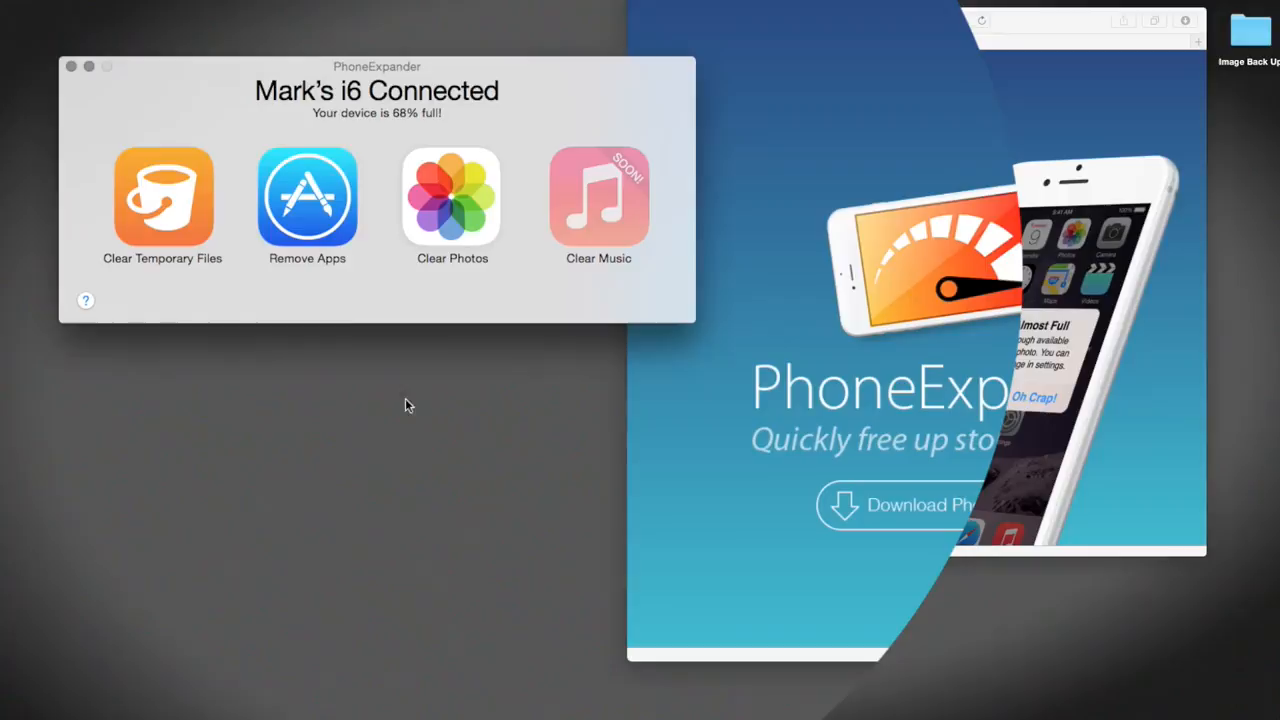
Bring up Backup & Remove Old Videos with Photos also included, Desktop as destination.
left_click(162, 196)
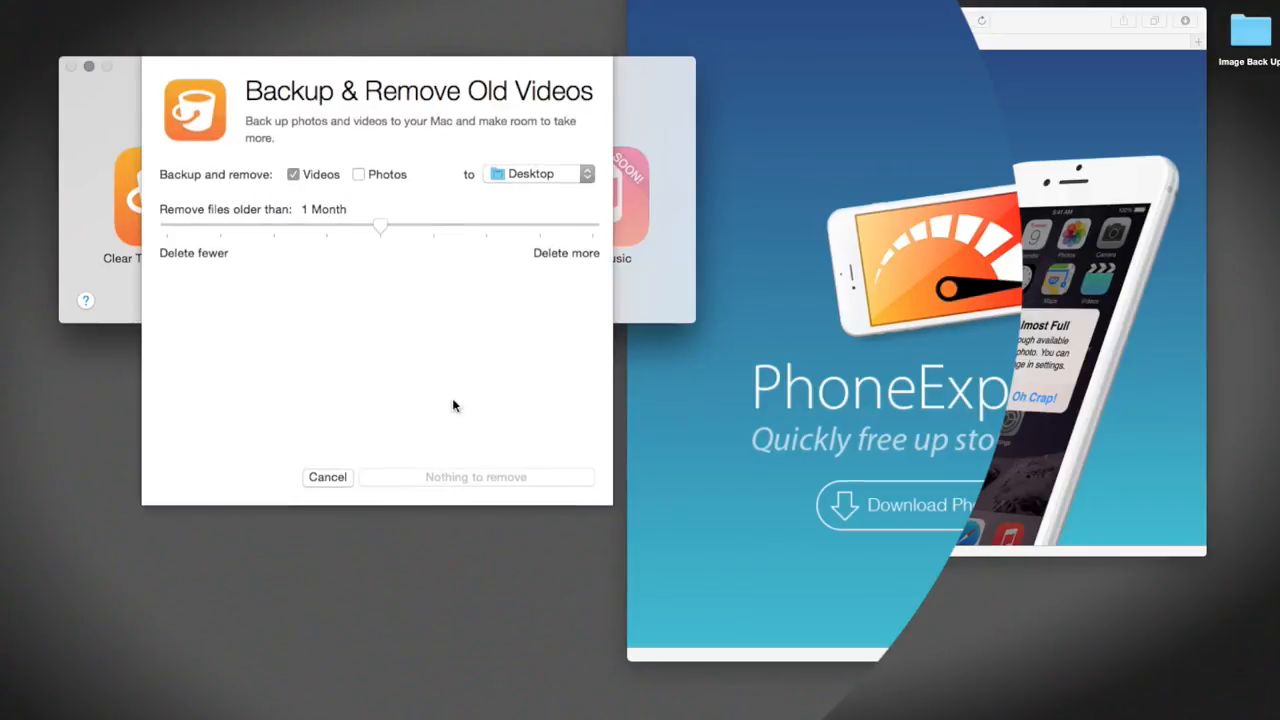
mouse_move(412, 318)
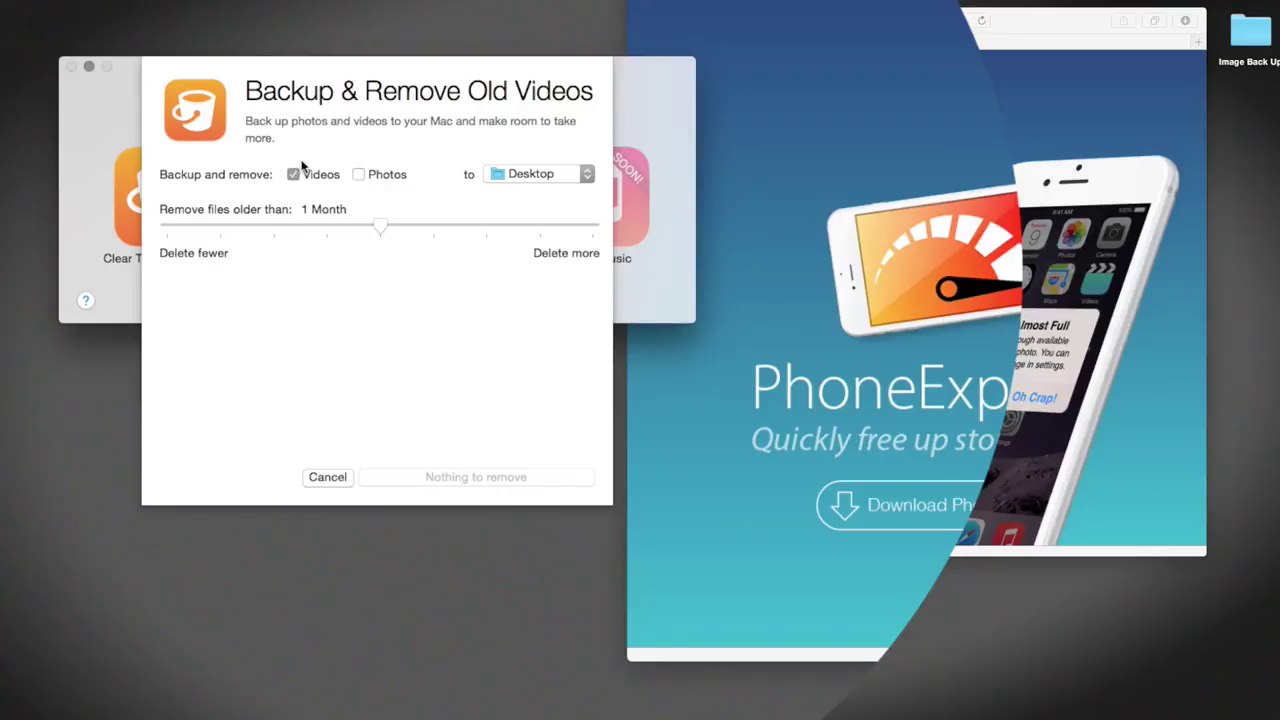
left_click(358, 174)
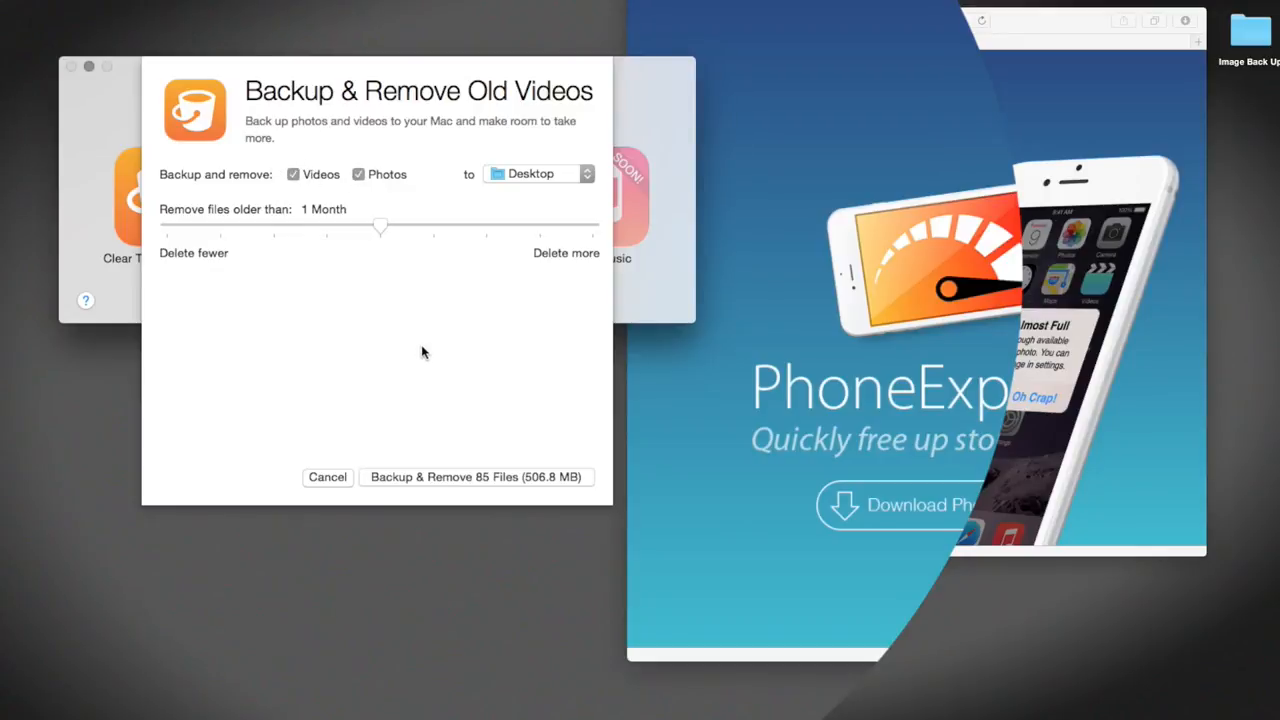
mouse_move(218, 206)
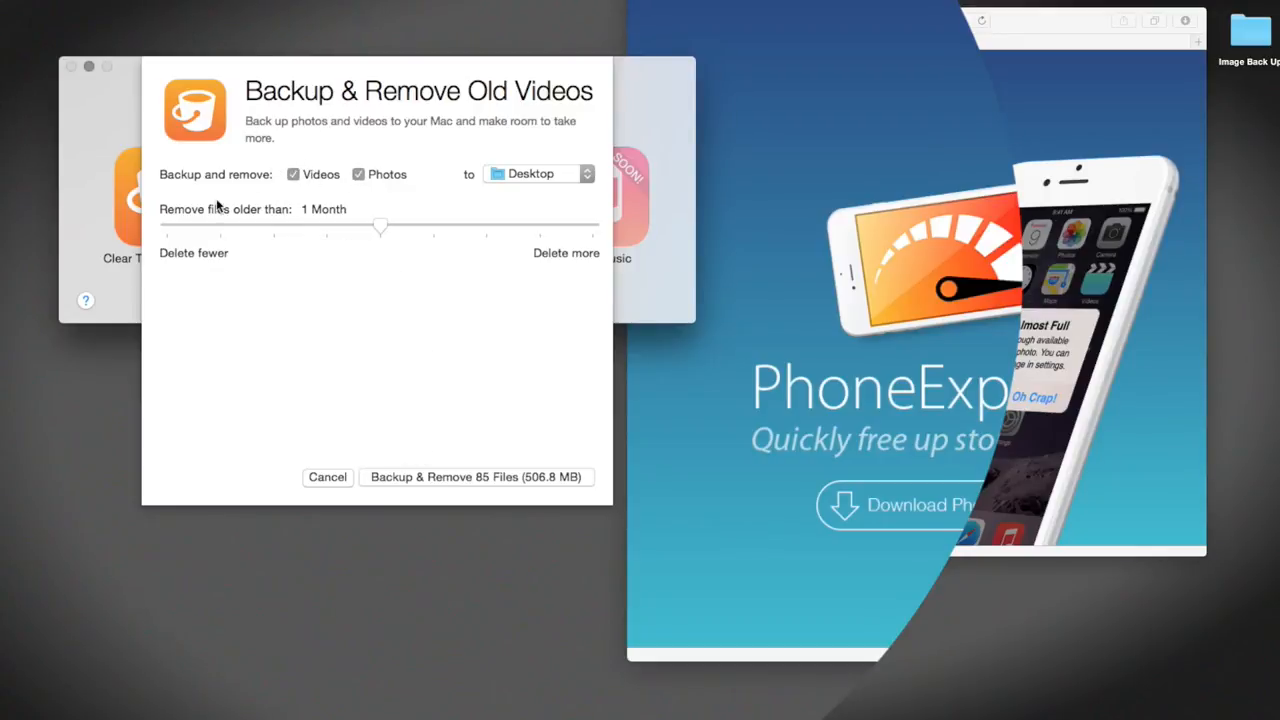
mouse_move(330, 218)
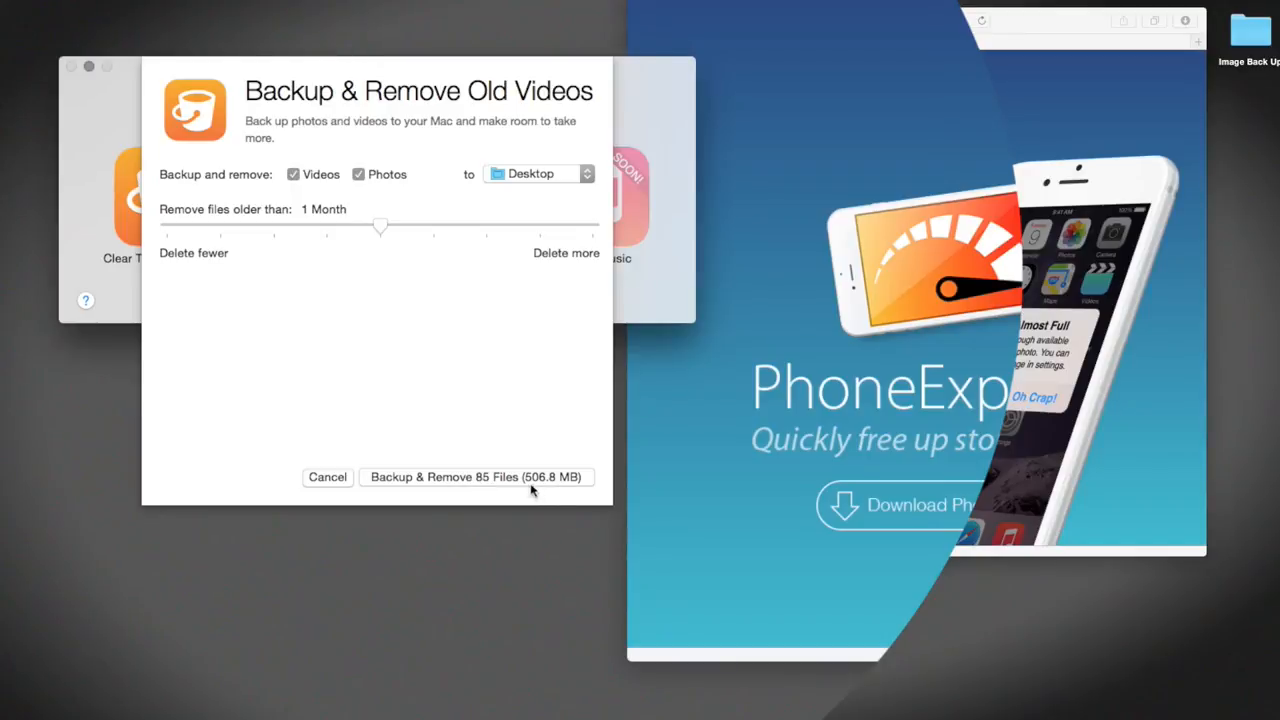
mouse_move(578, 268)
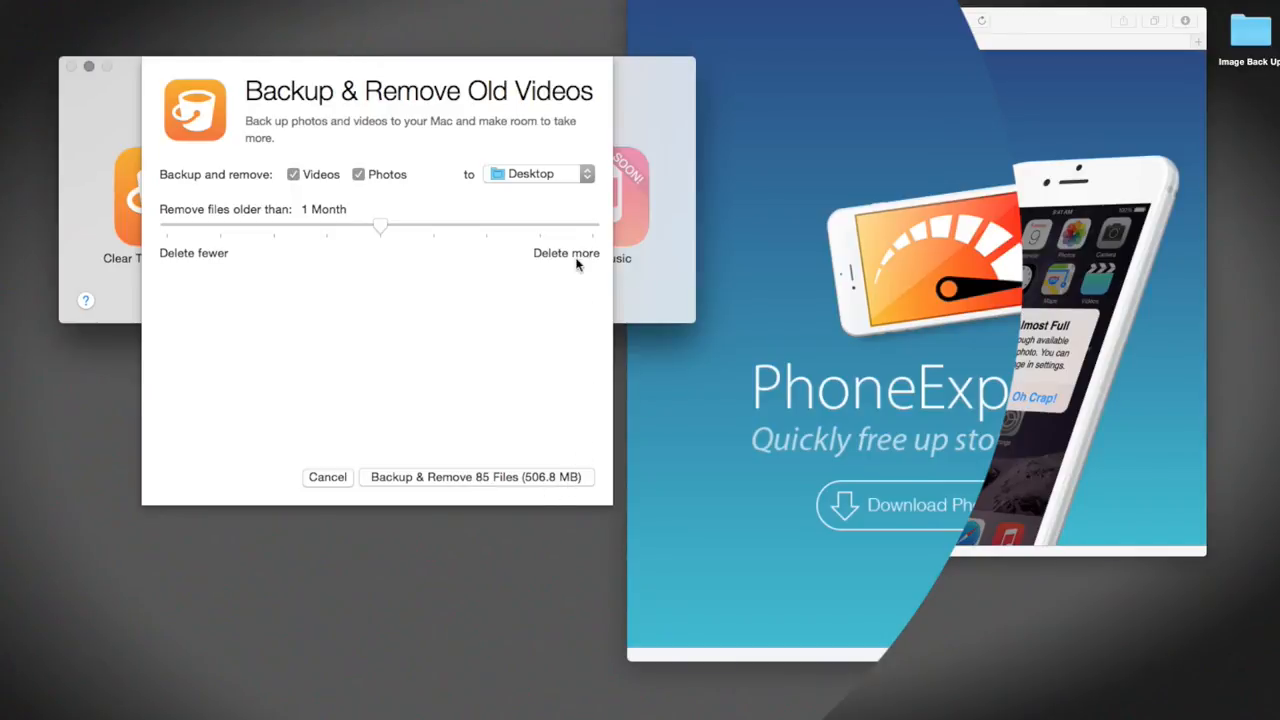
mouse_move(536, 174)
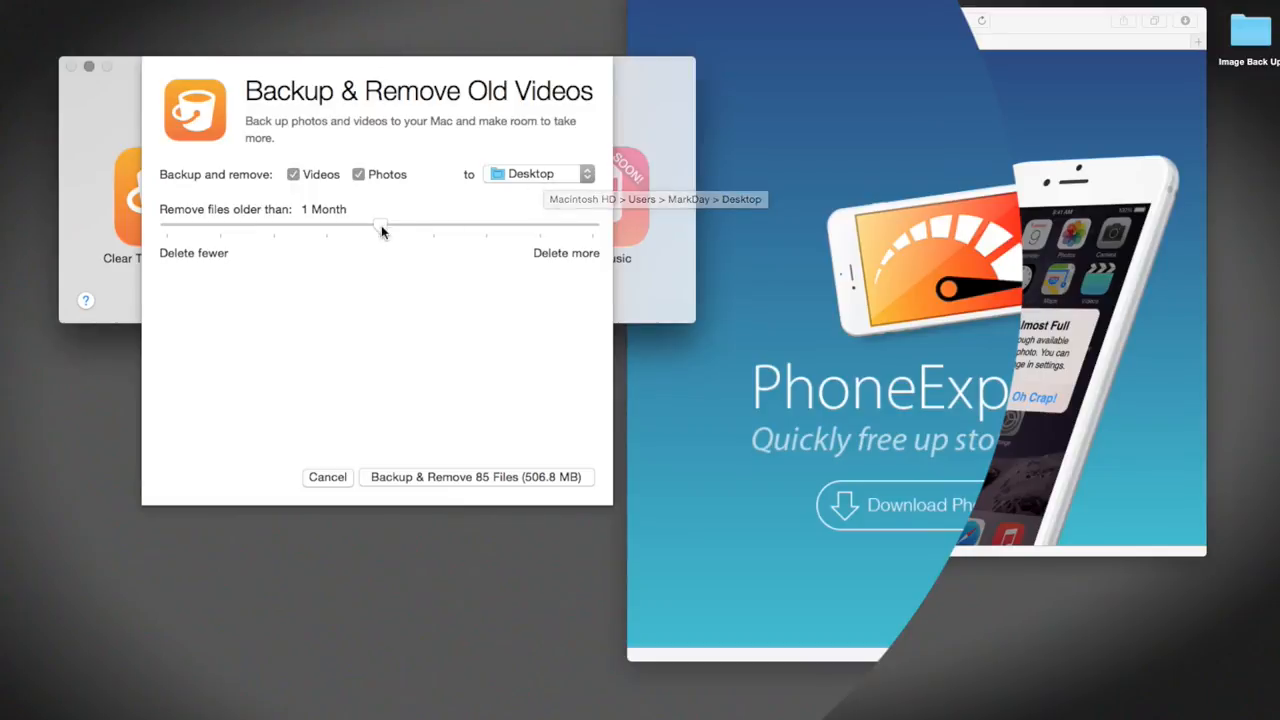
Compare file counts at 1 Day, 1 Year and 2 Years cutoffs, settling on 1 Day (99 files).
left_click_drag(380, 224, 592, 224)
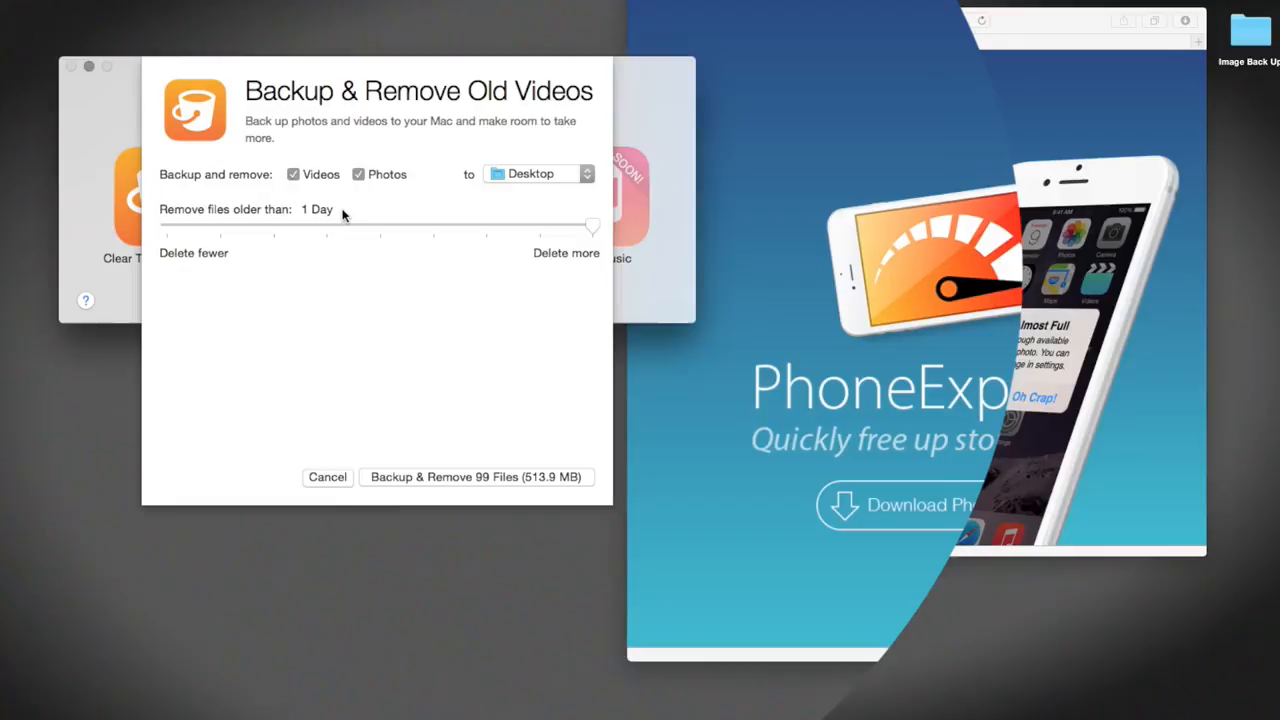
mouse_move(376, 482)
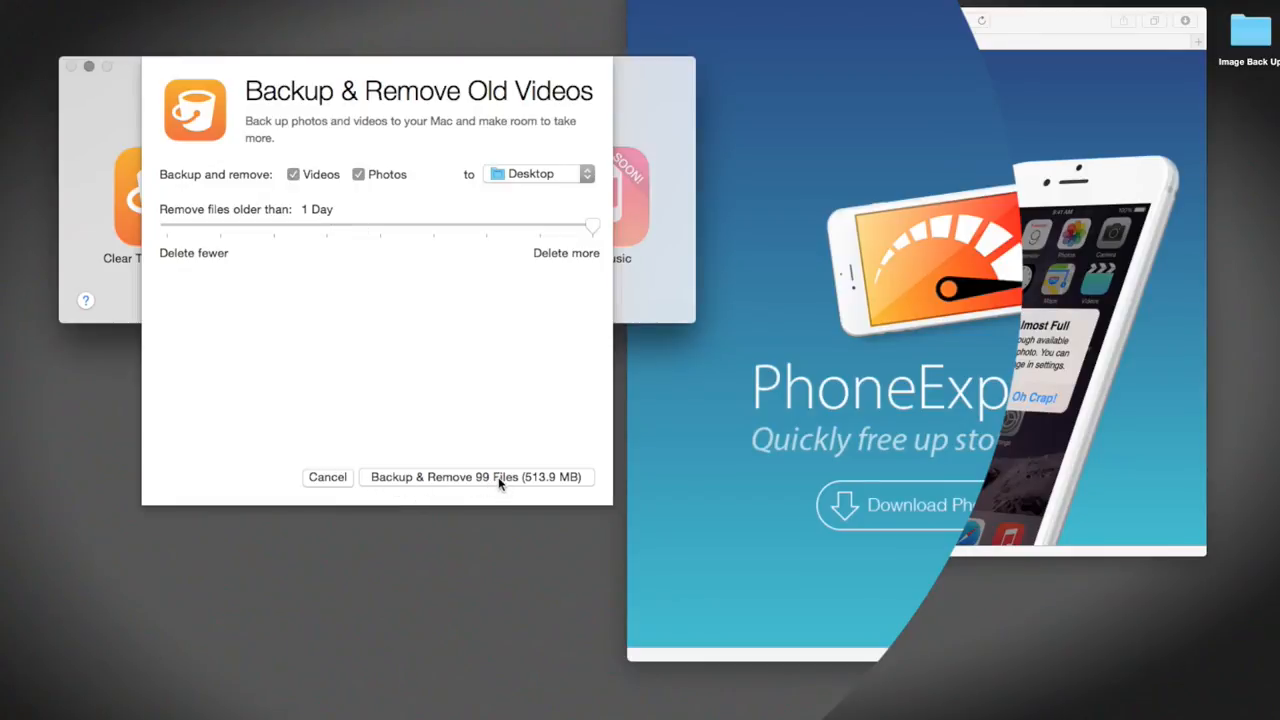
mouse_move(538, 484)
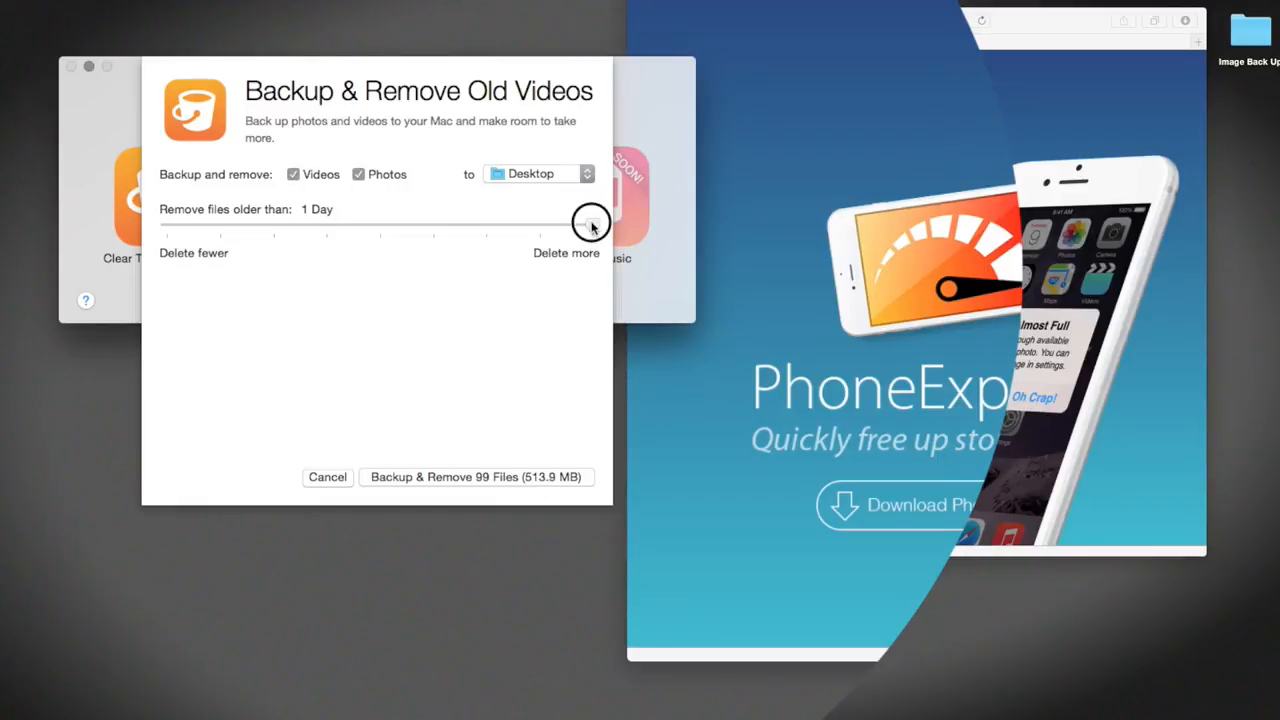
left_click_drag(590, 228, 220, 232)
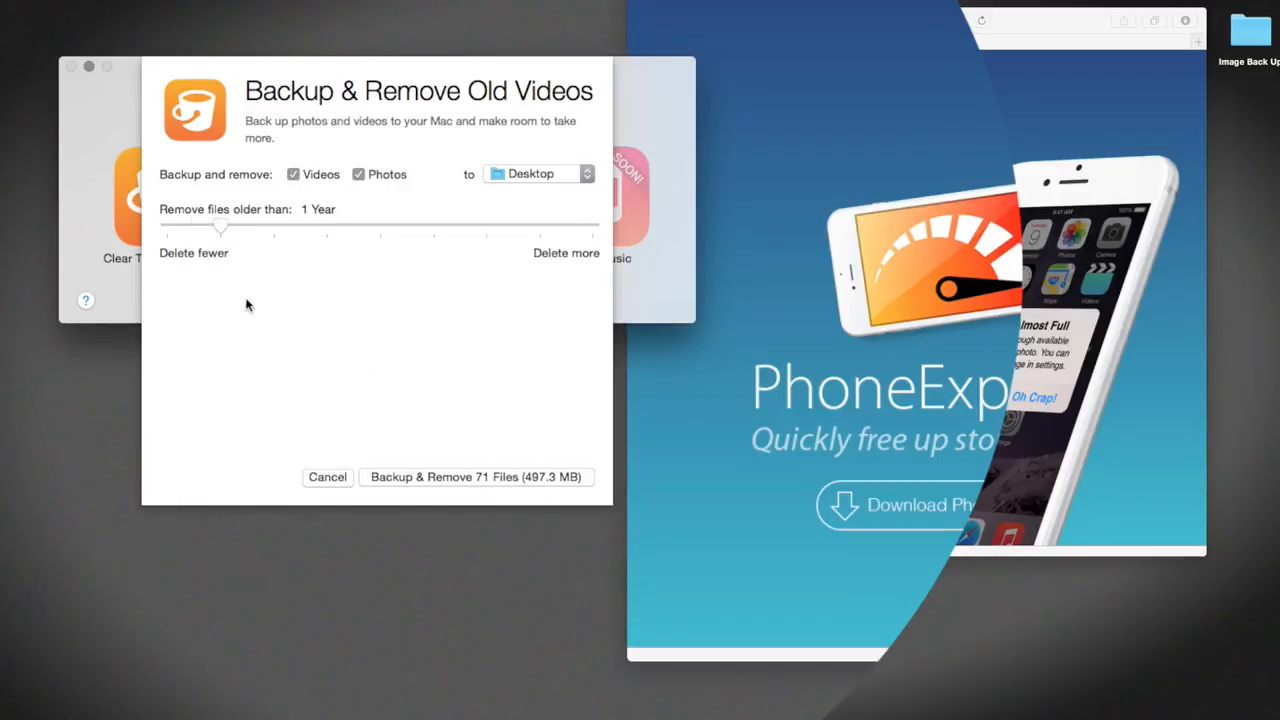
left_click_drag(220, 230, 168, 230)
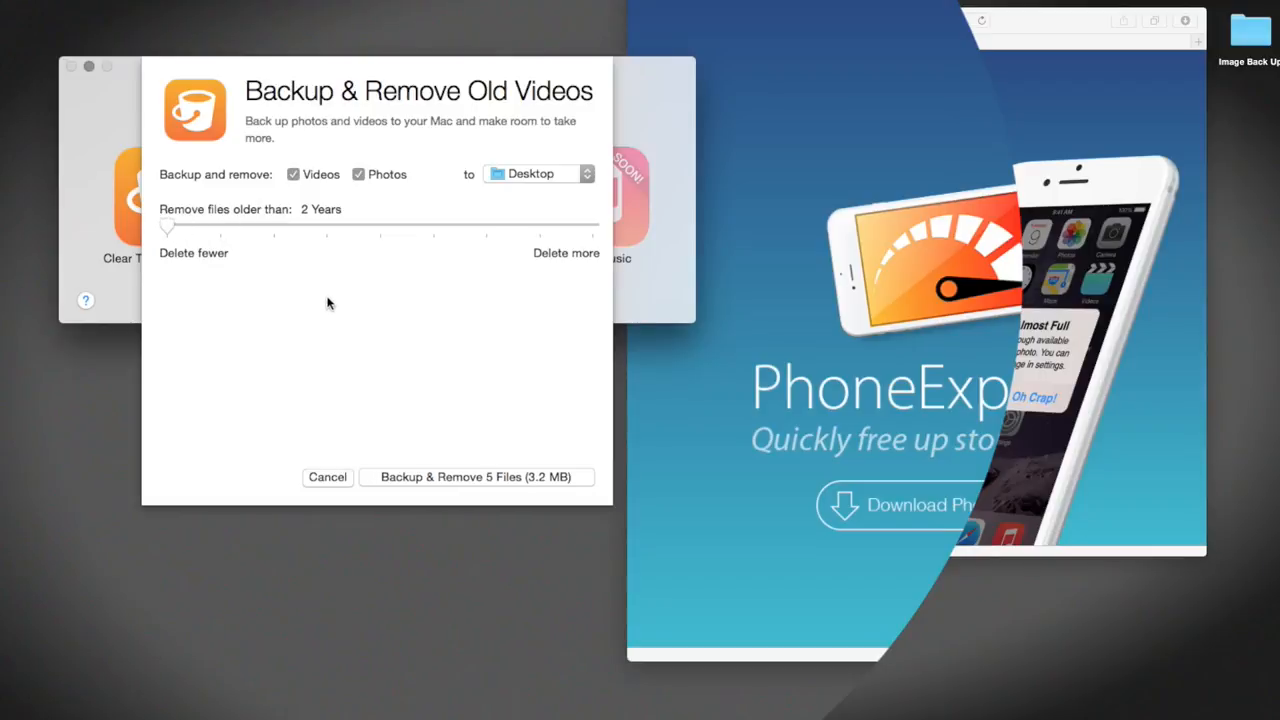
mouse_move(416, 384)
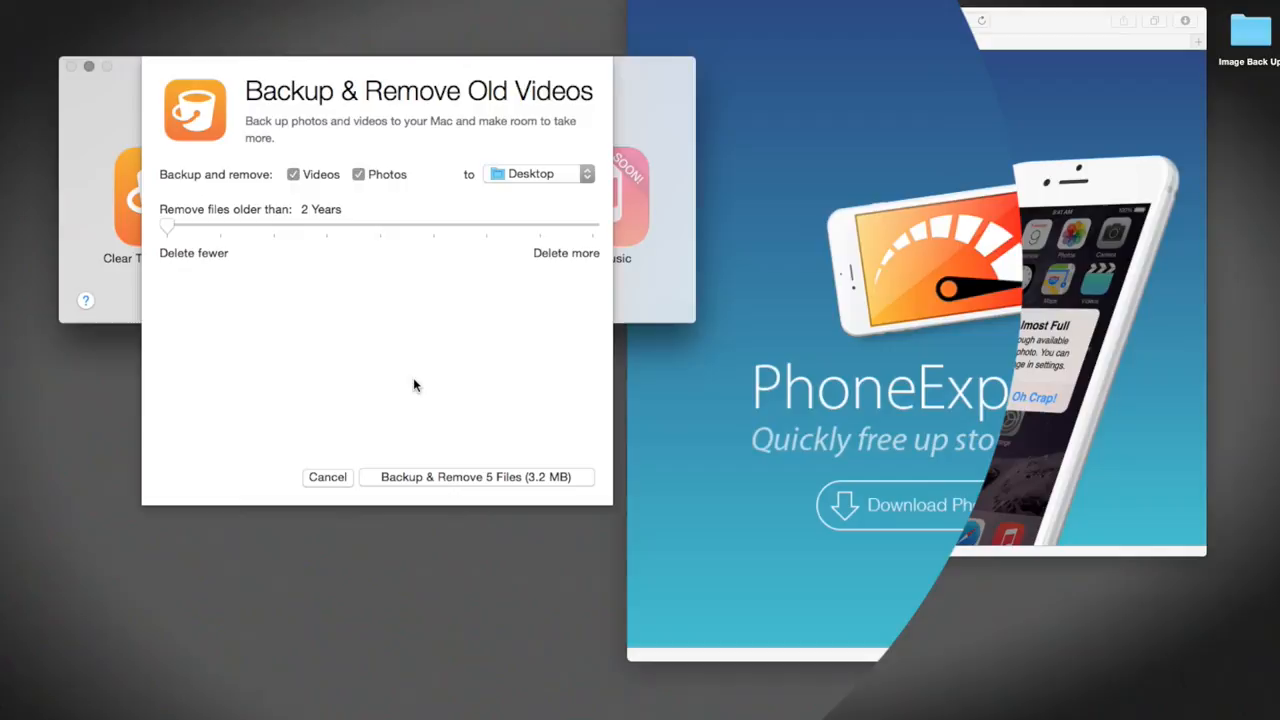
mouse_move(516, 496)
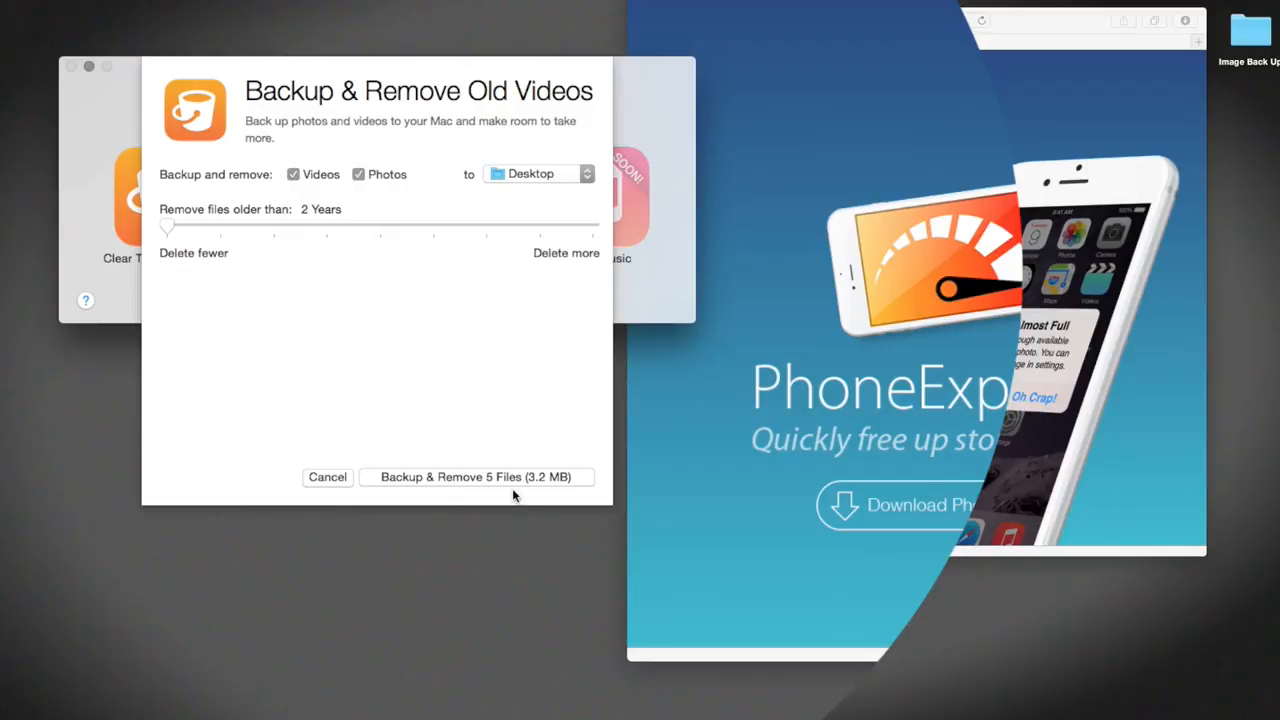
mouse_move(544, 462)
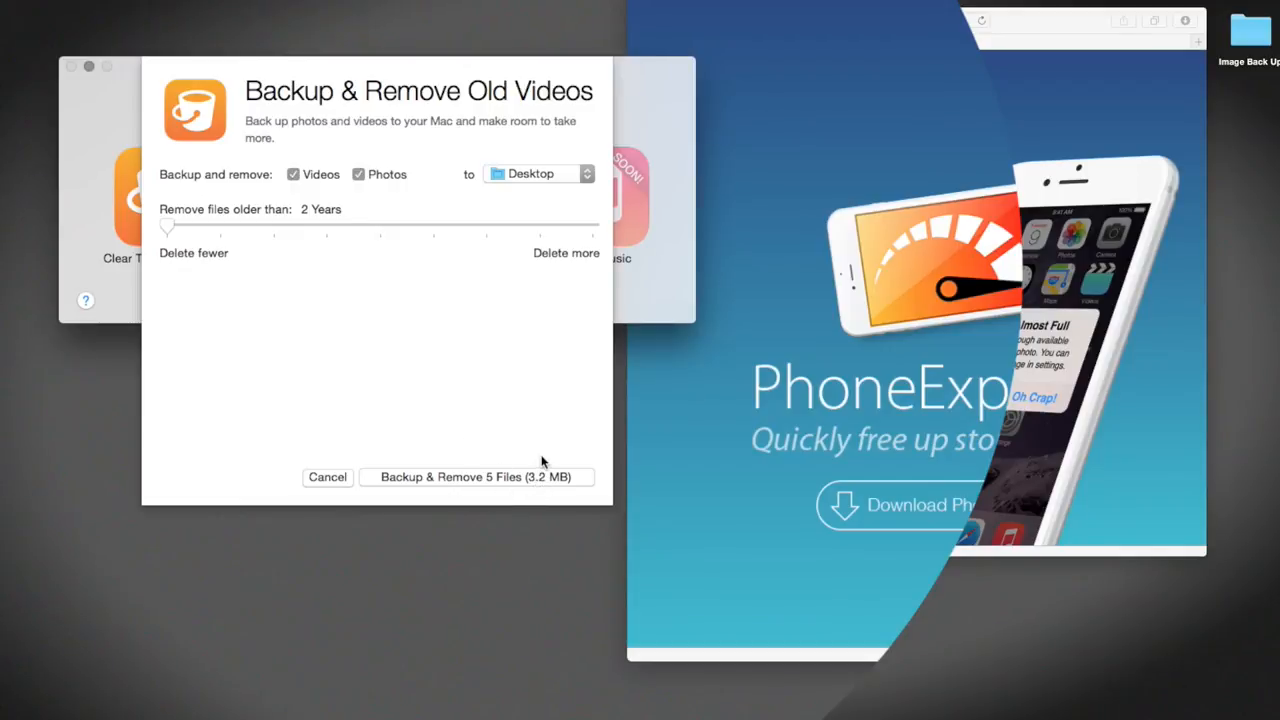
left_click_drag(168, 228, 592, 228)
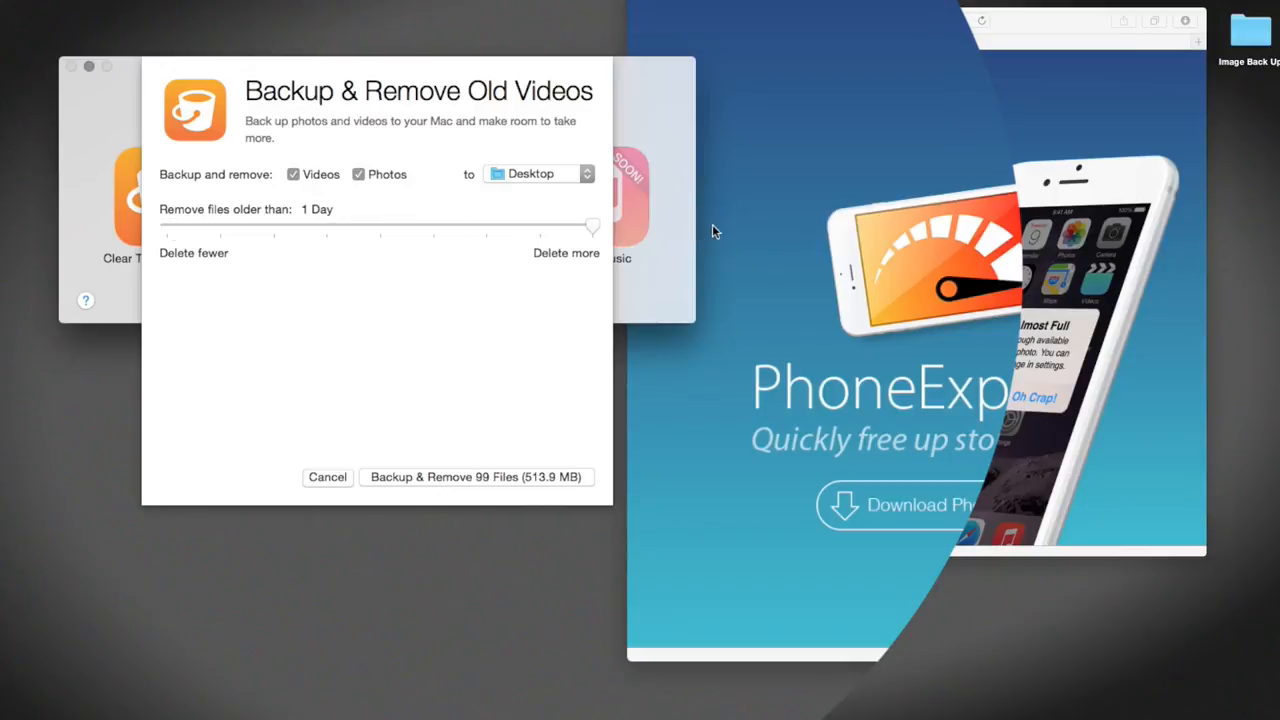
mouse_move(524, 430)
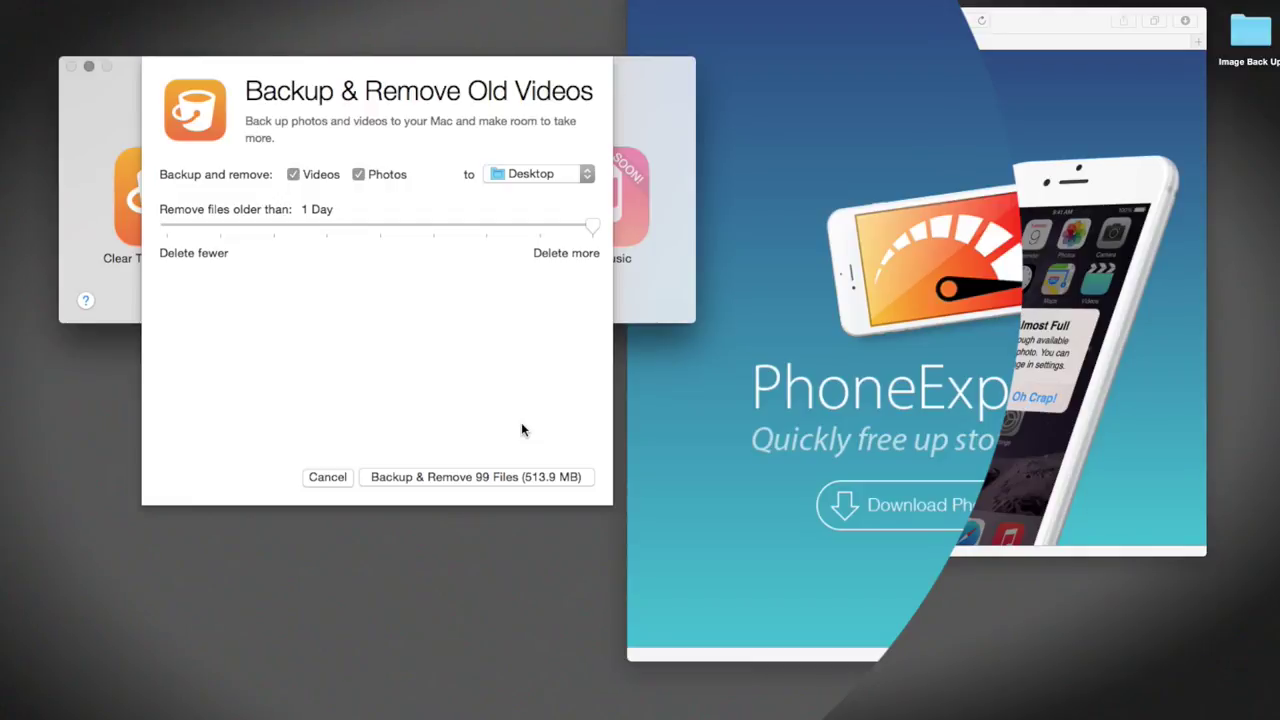
mouse_move(534, 160)
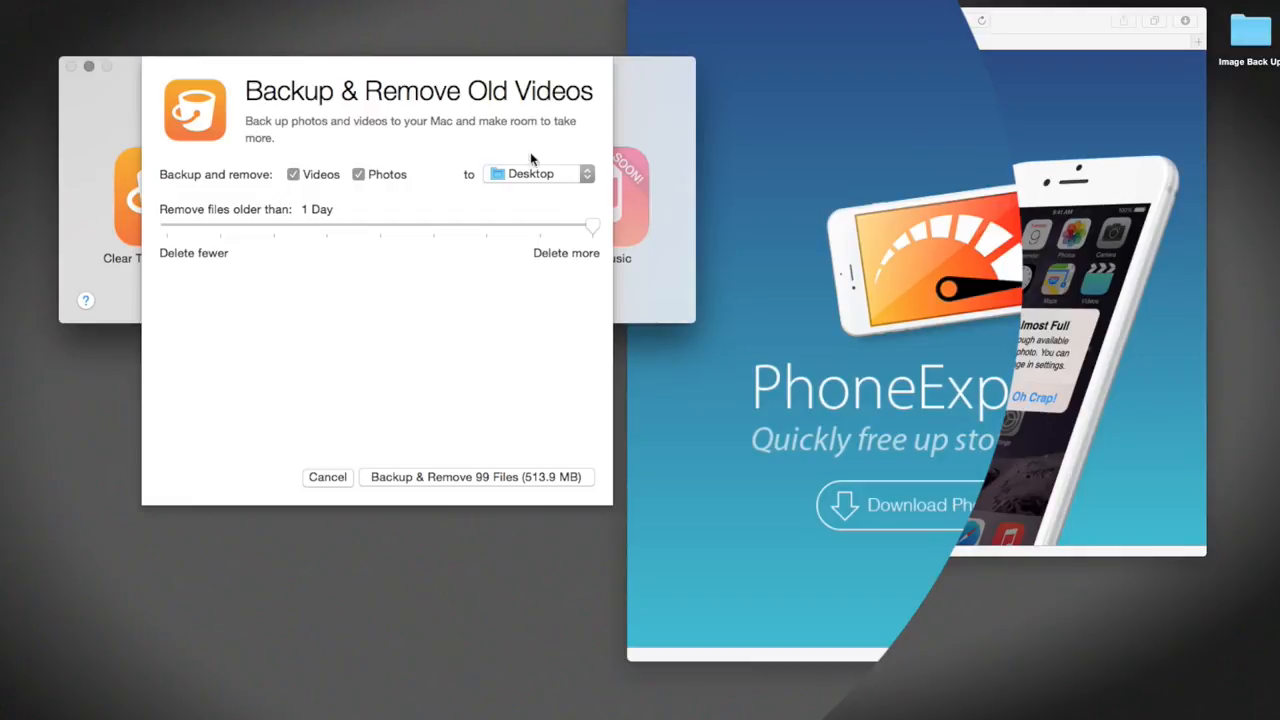
Set the age cutoff to 2 Years and leave videos out, keeping only photos.
left_click_drag(592, 228, 318, 228)
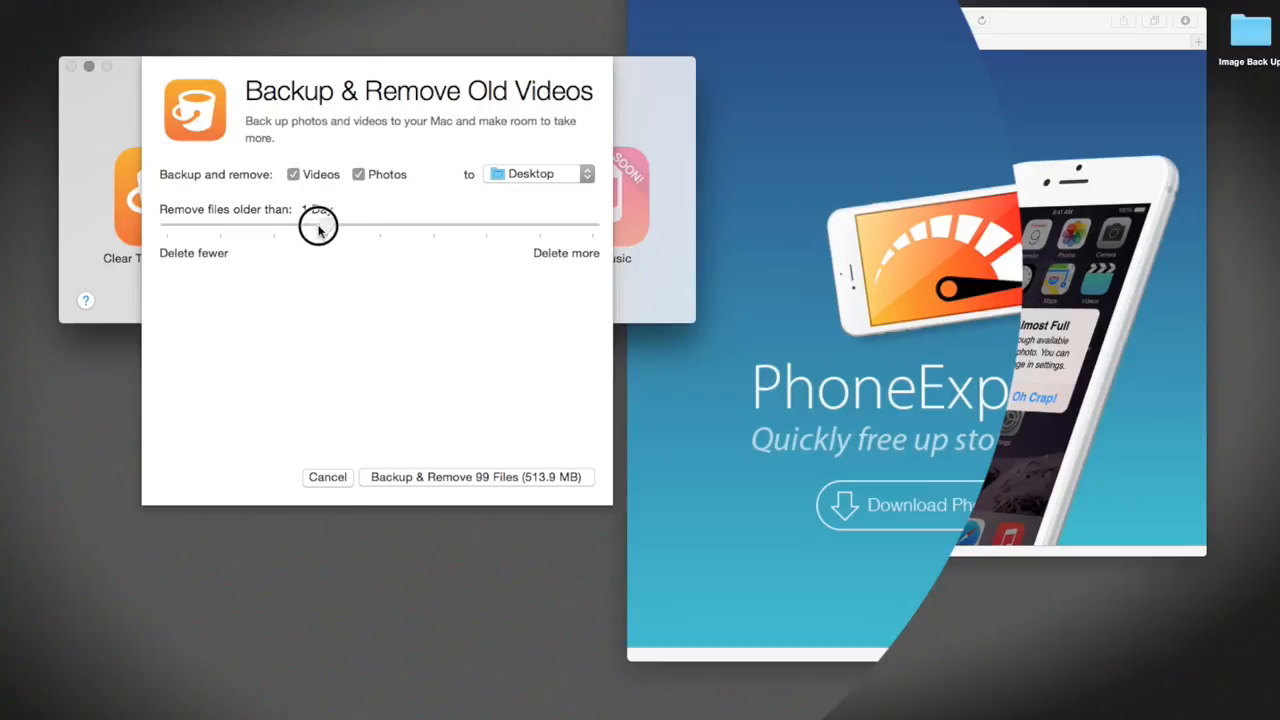
left_click_drag(318, 224, 204, 224)
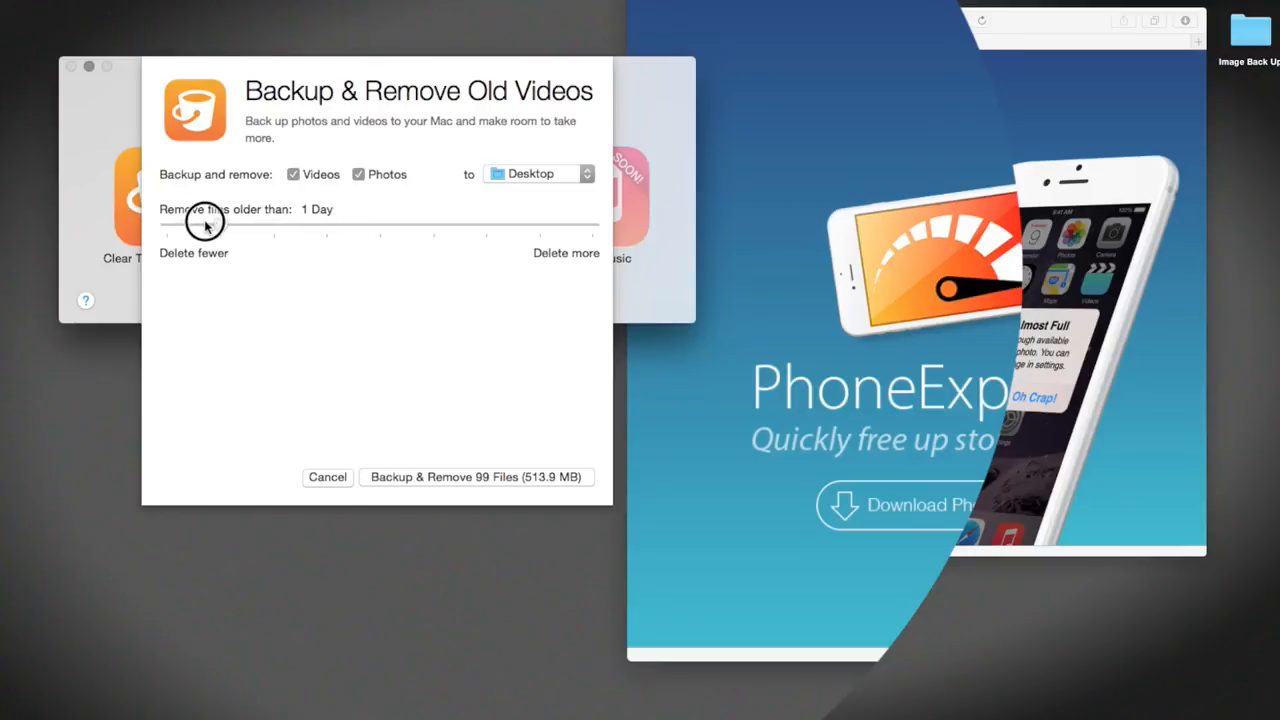
left_click_drag(204, 228, 168, 228)
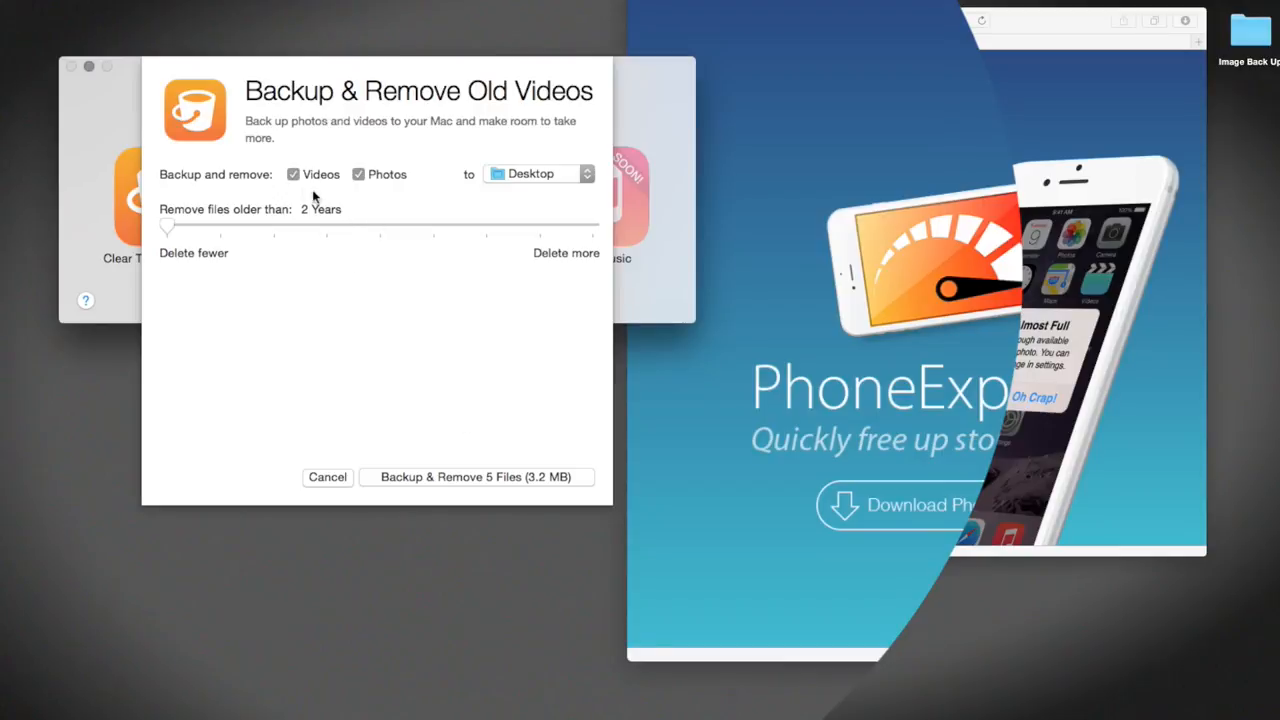
left_click(294, 174)
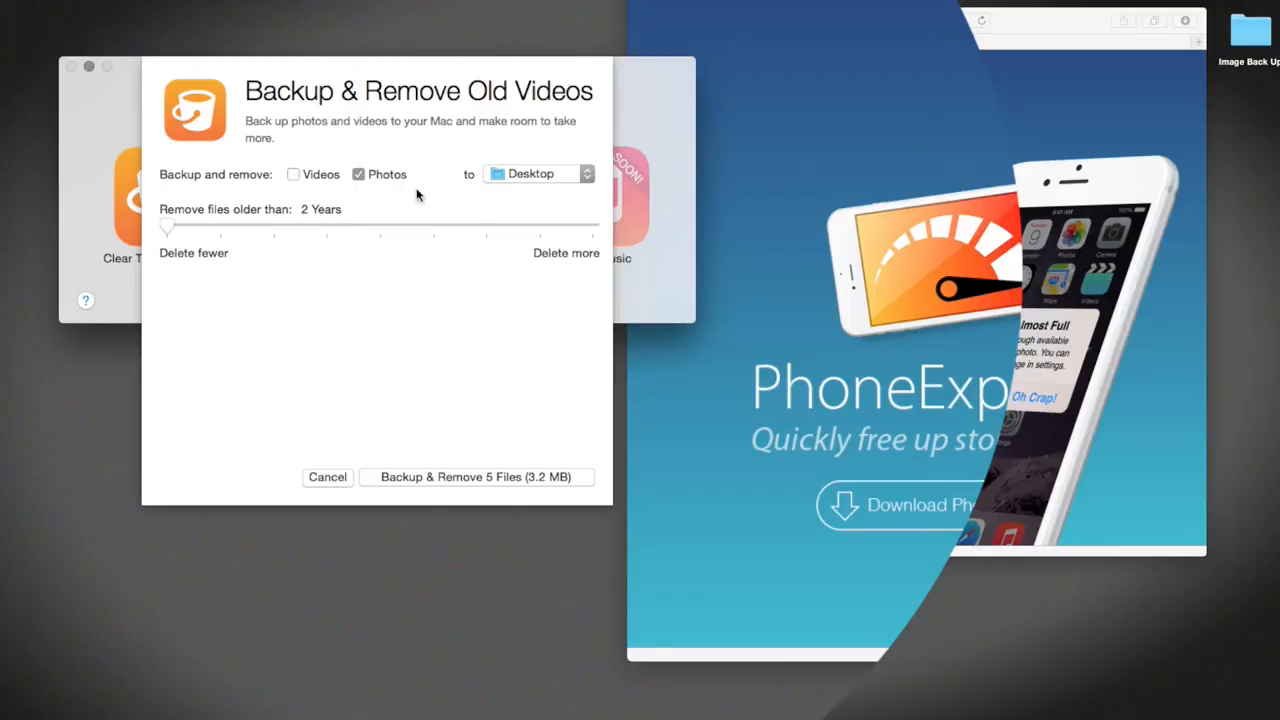
mouse_move(556, 158)
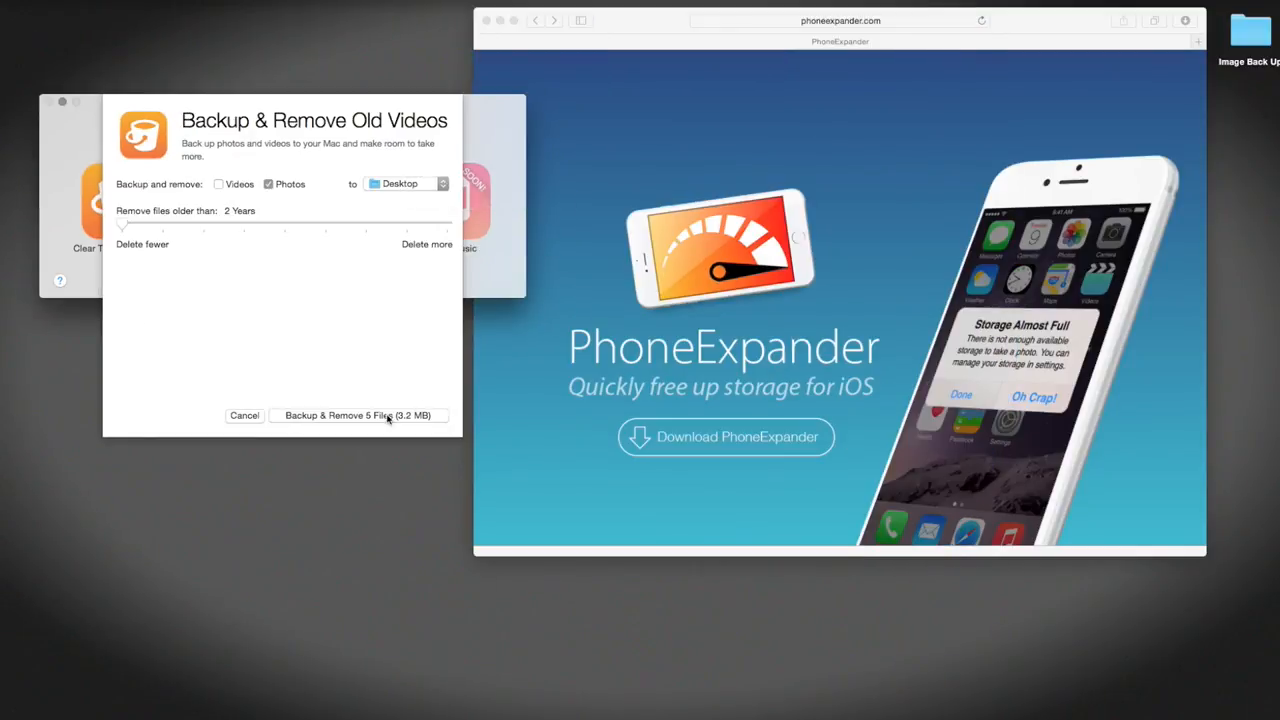
Back up and remove the 5 old photos to the Desktop folder, then finish.
left_click(356, 414)
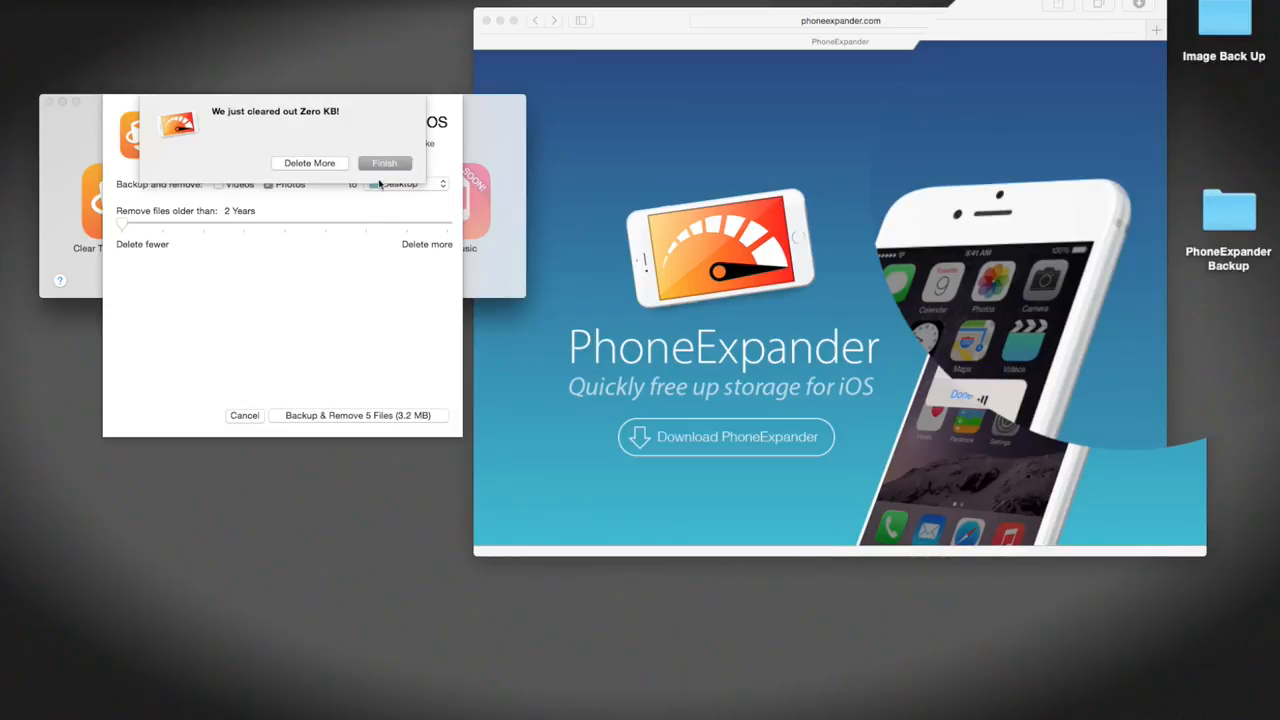
left_click(384, 164)
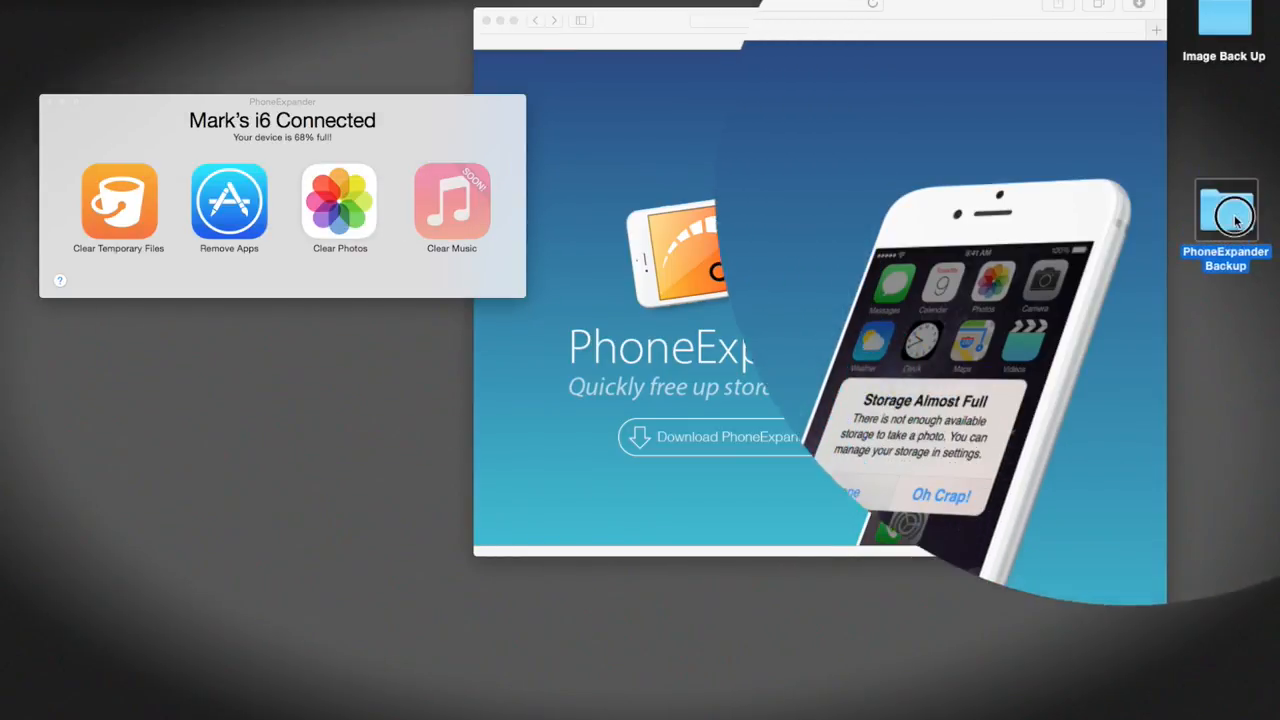
double_click(1224, 216)
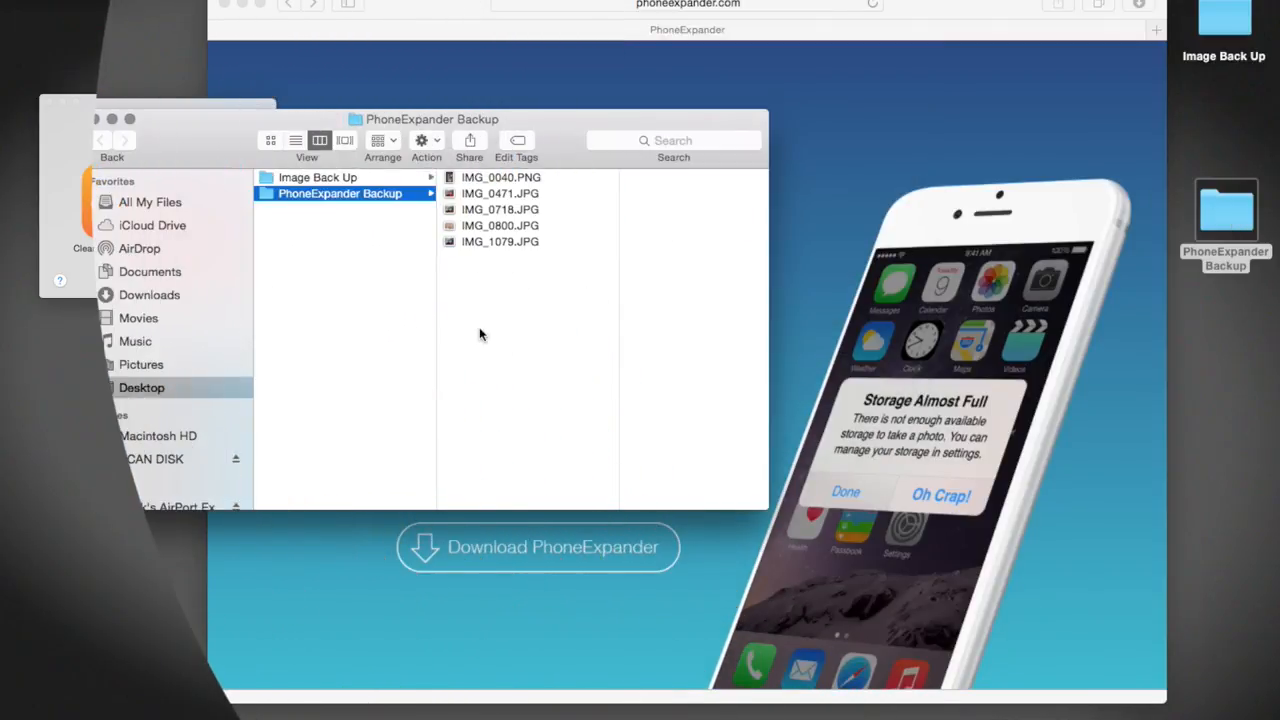
mouse_move(100, 124)
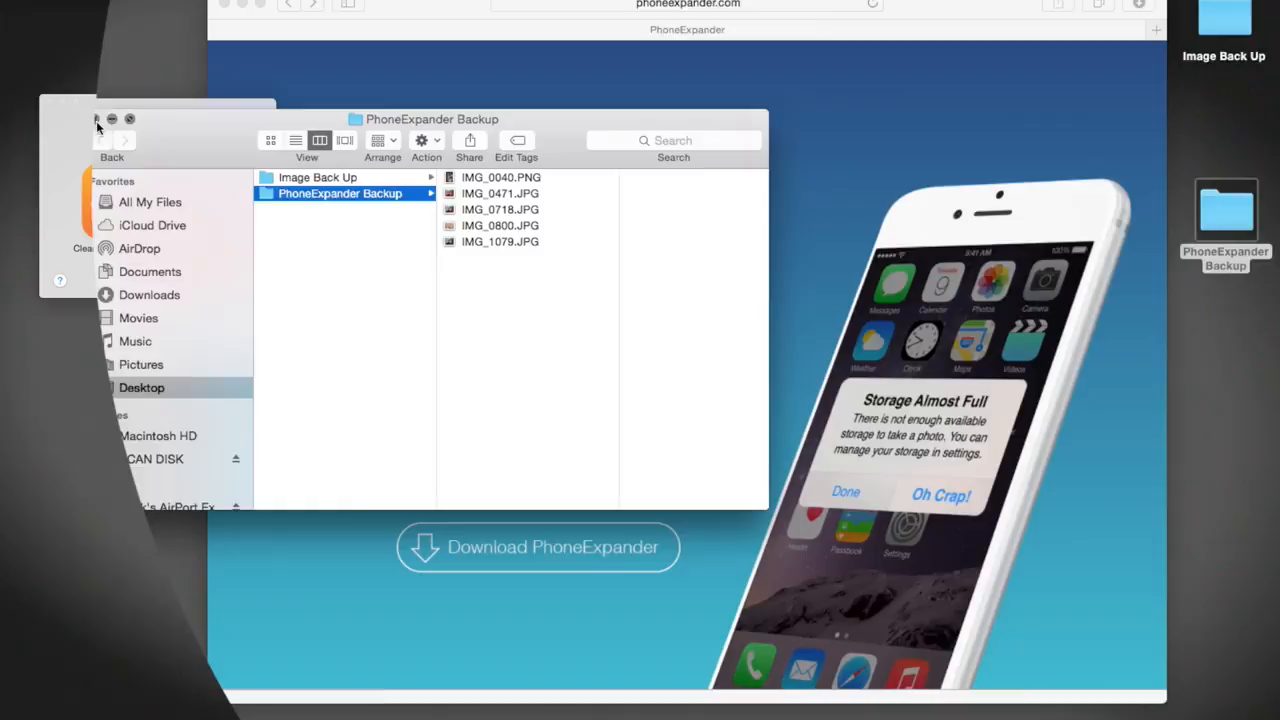
left_click(96, 124)
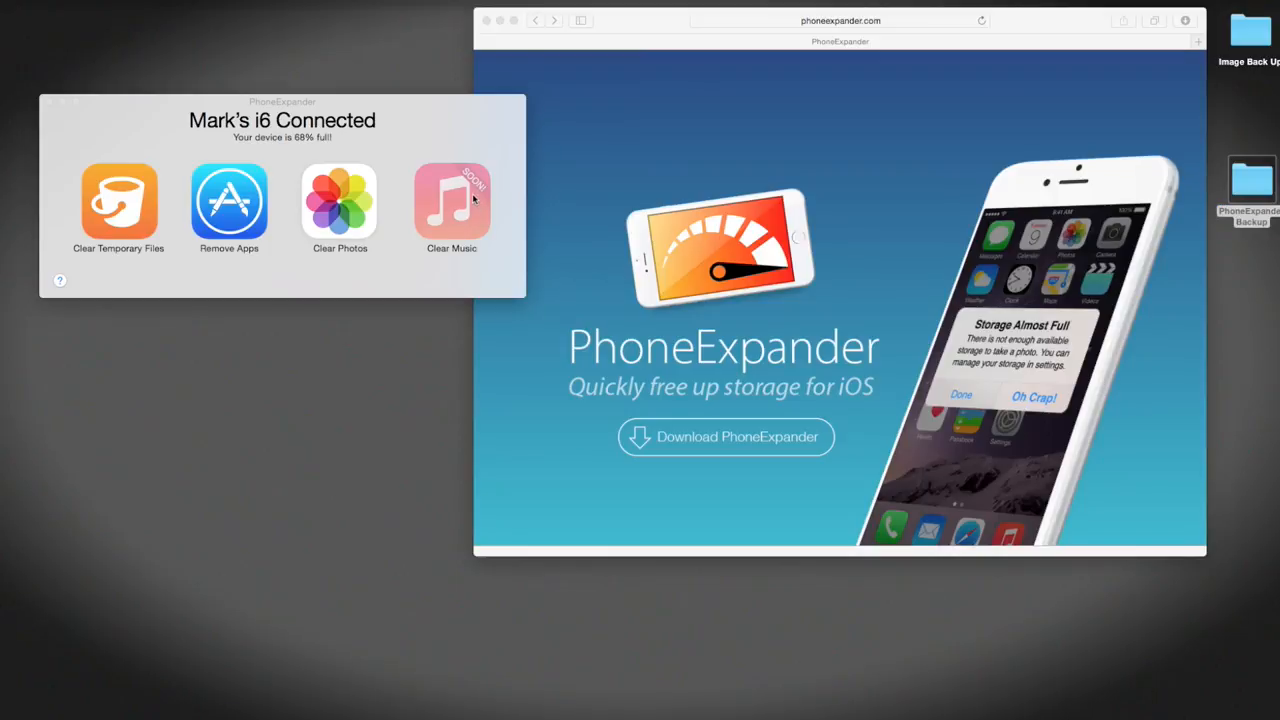
mouse_move(454, 204)
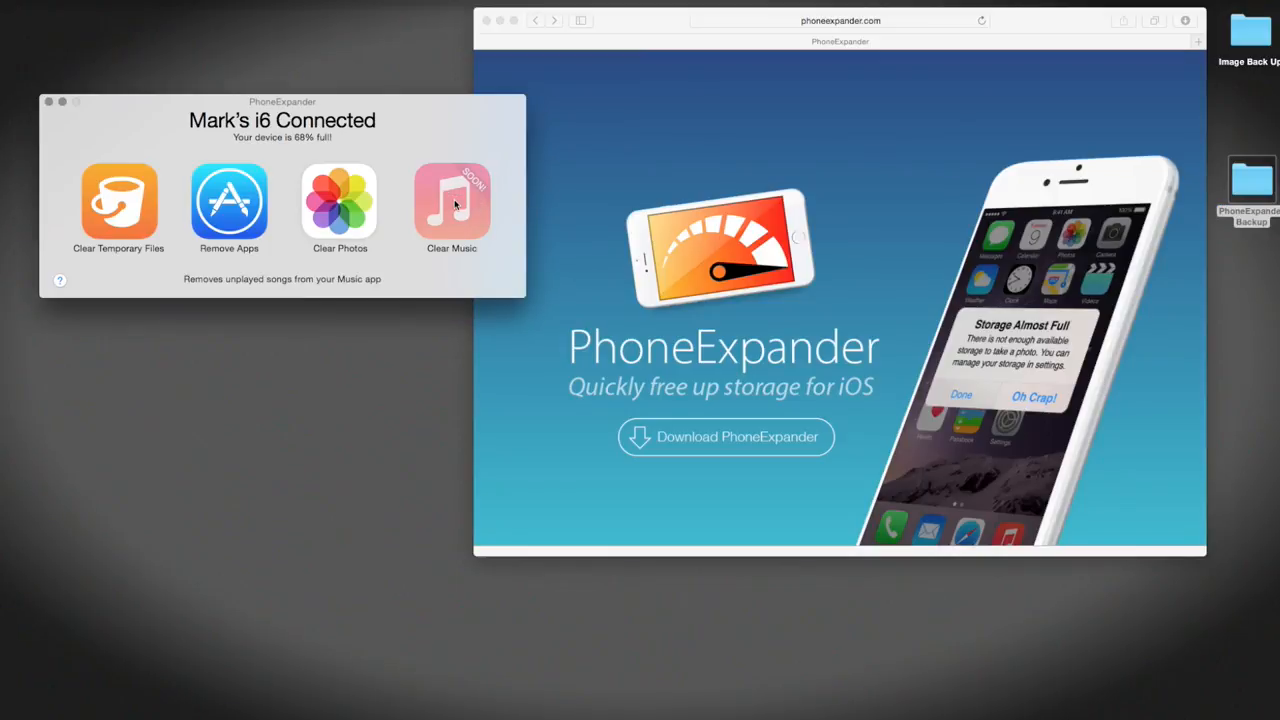